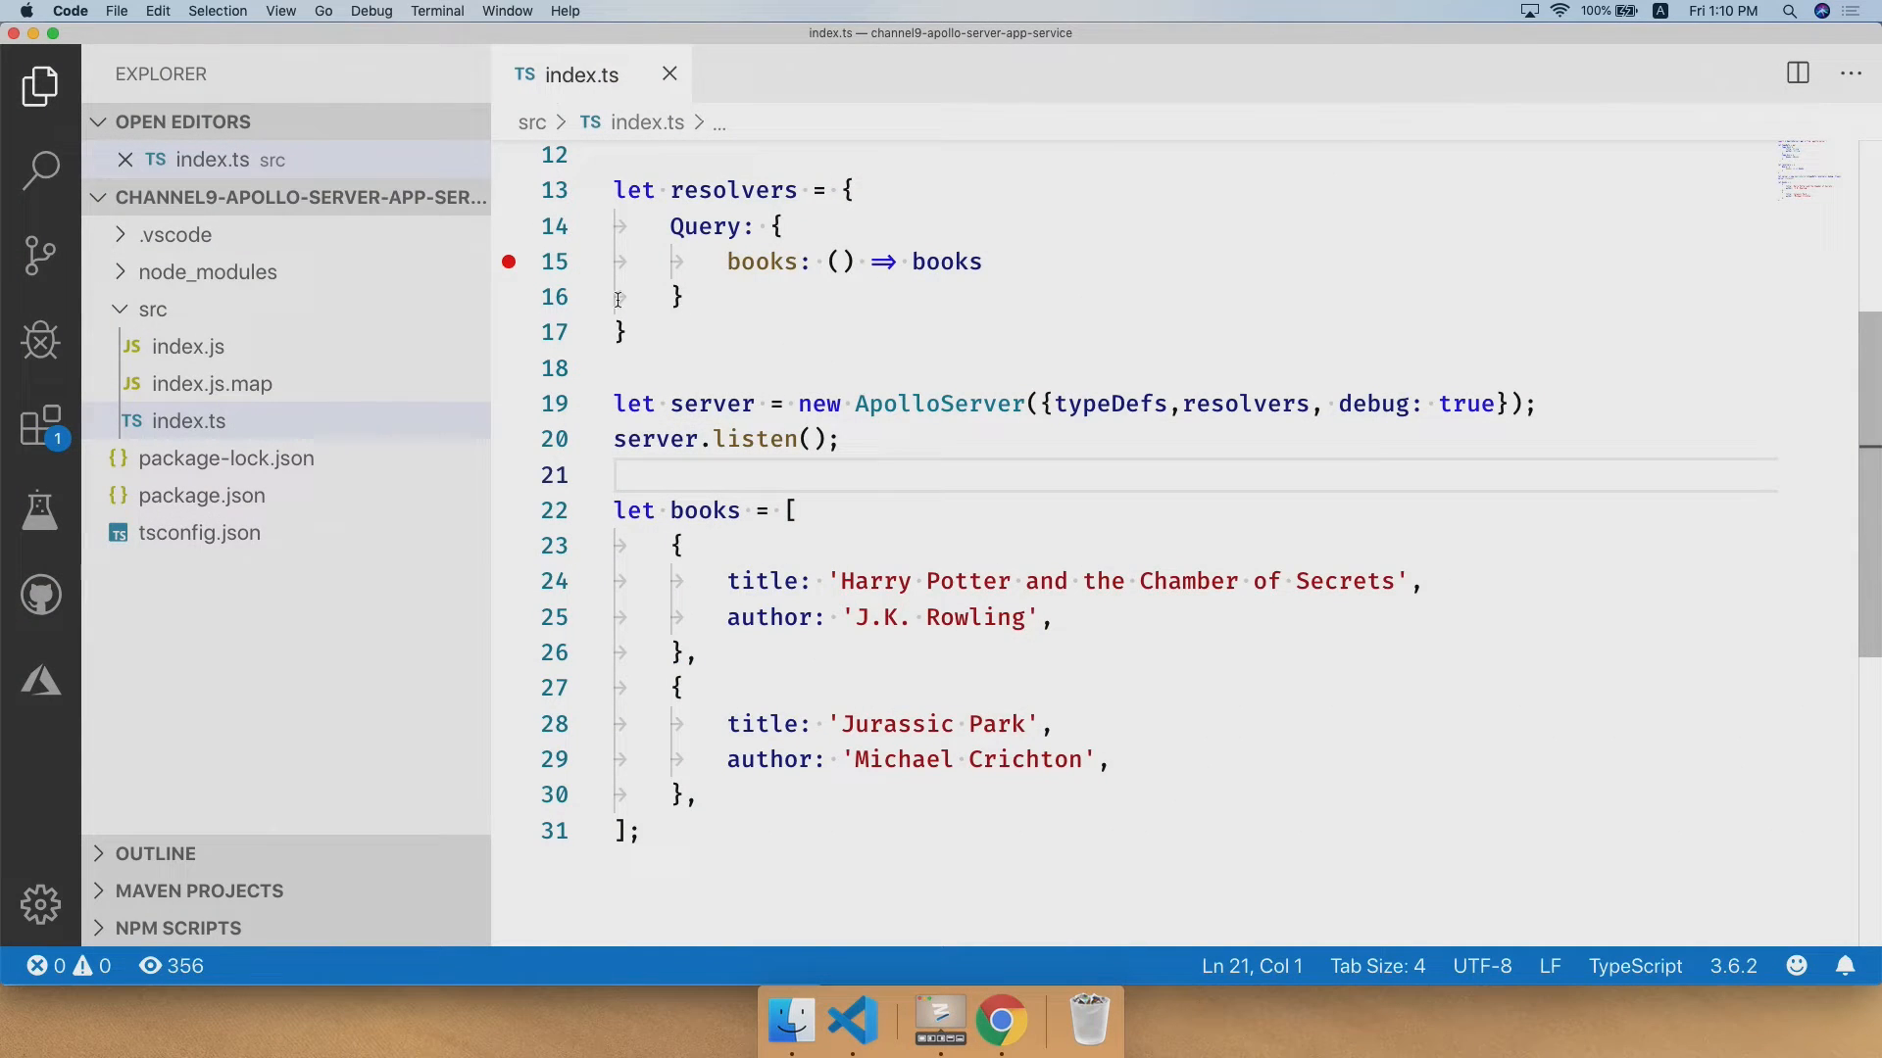
- Sign in to Azure from the Azure view with the Microsoft account so subscriptions list
left_click(39, 682)
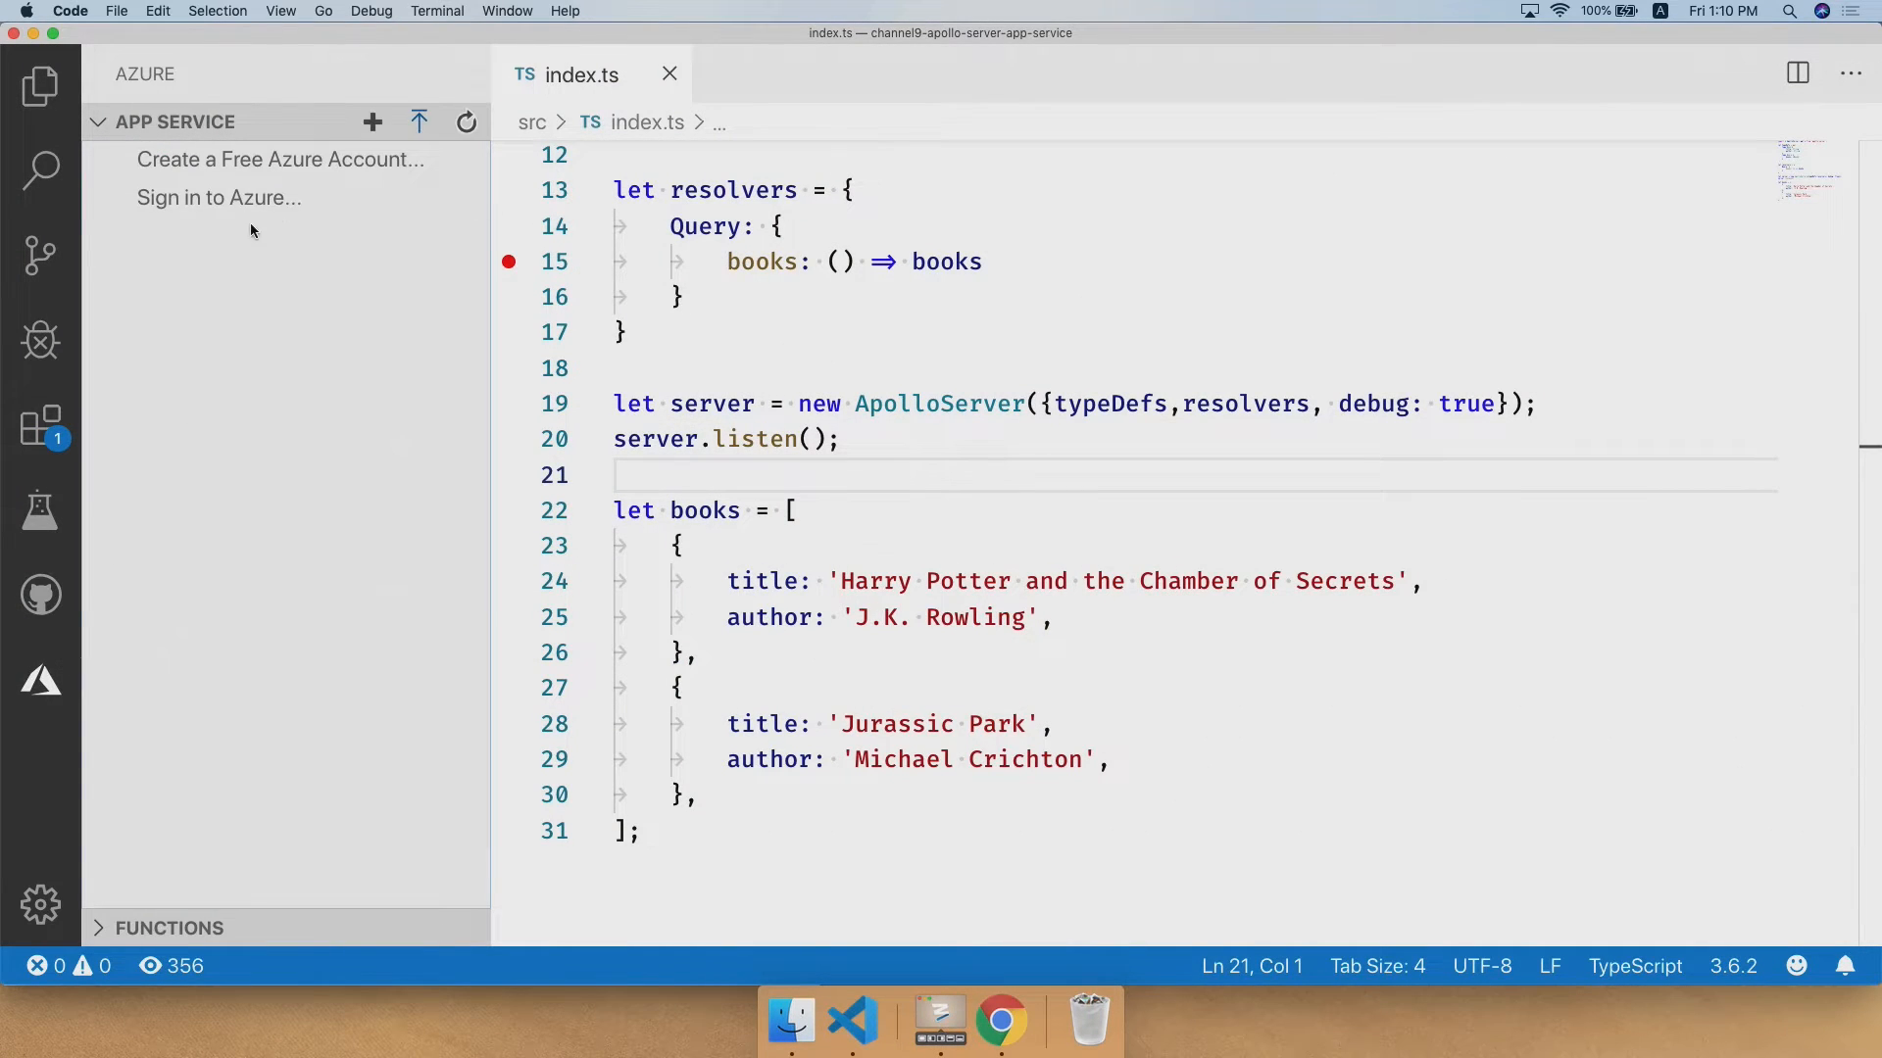
left_click(219, 196)
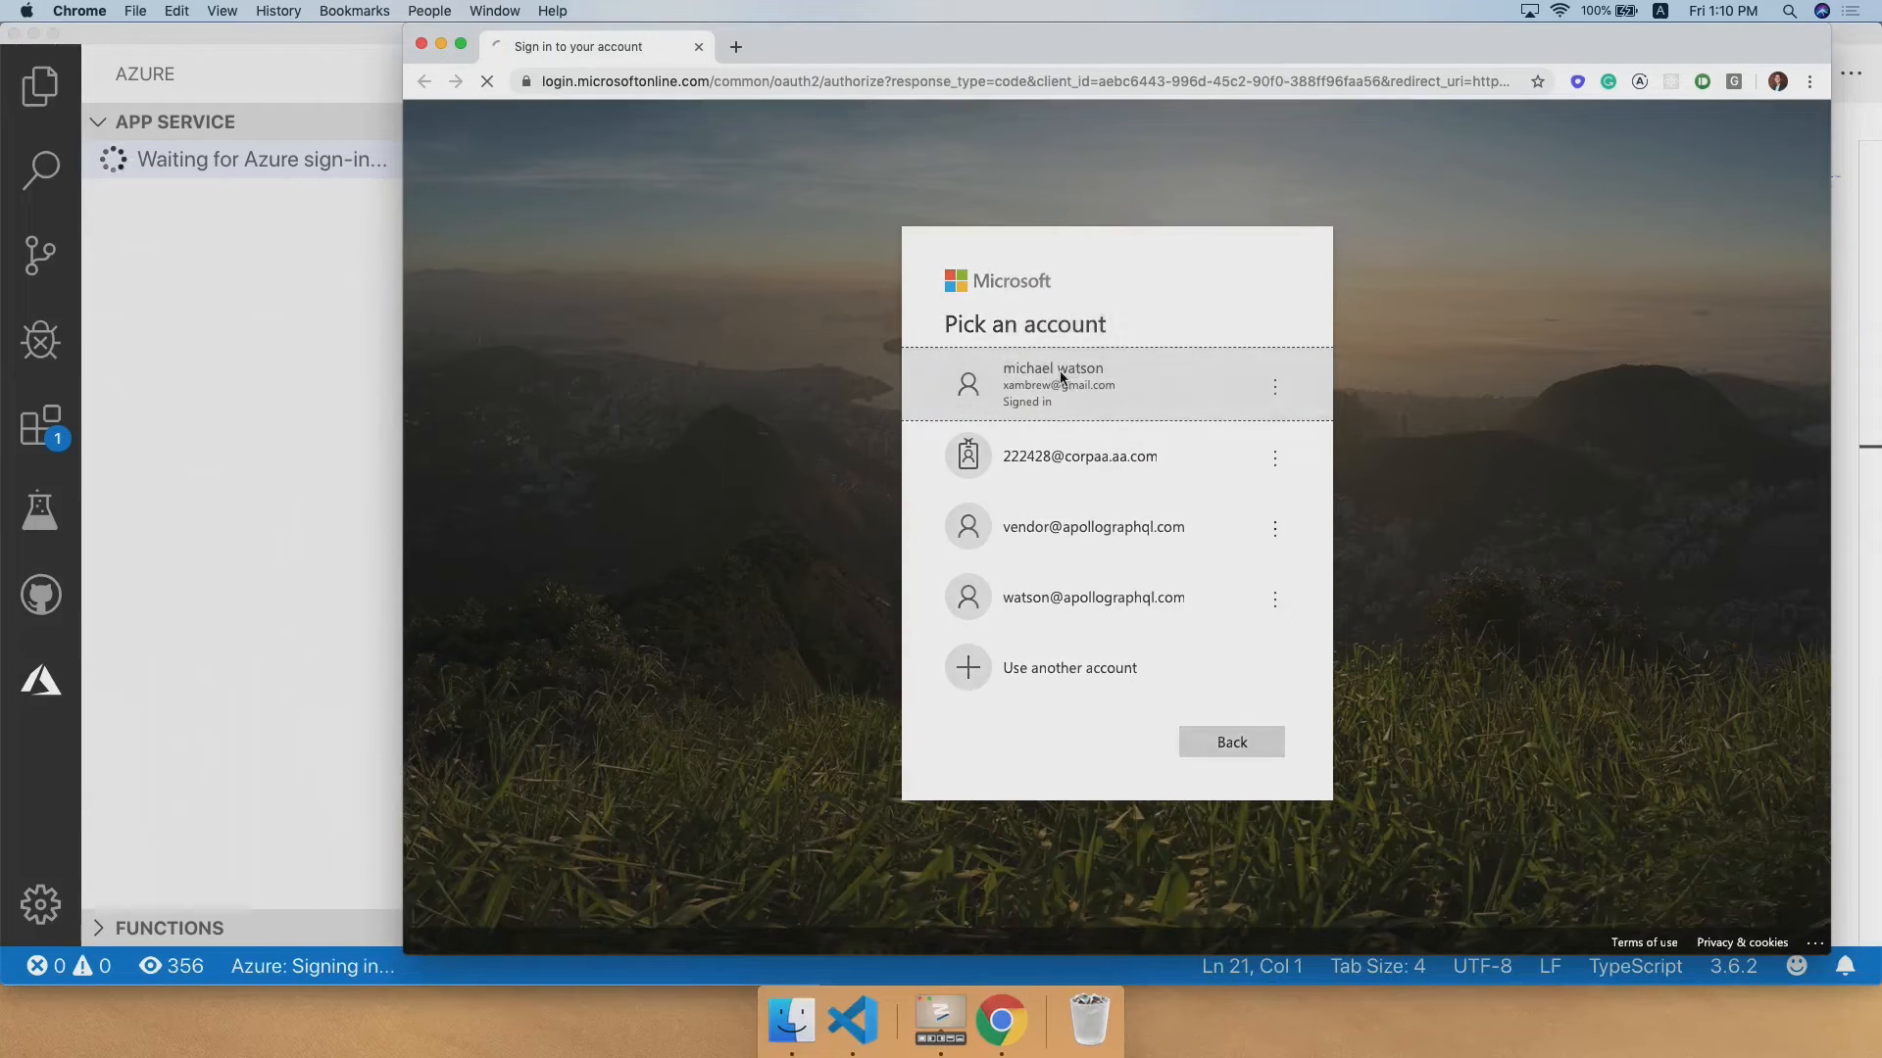
left_click(1090, 384)
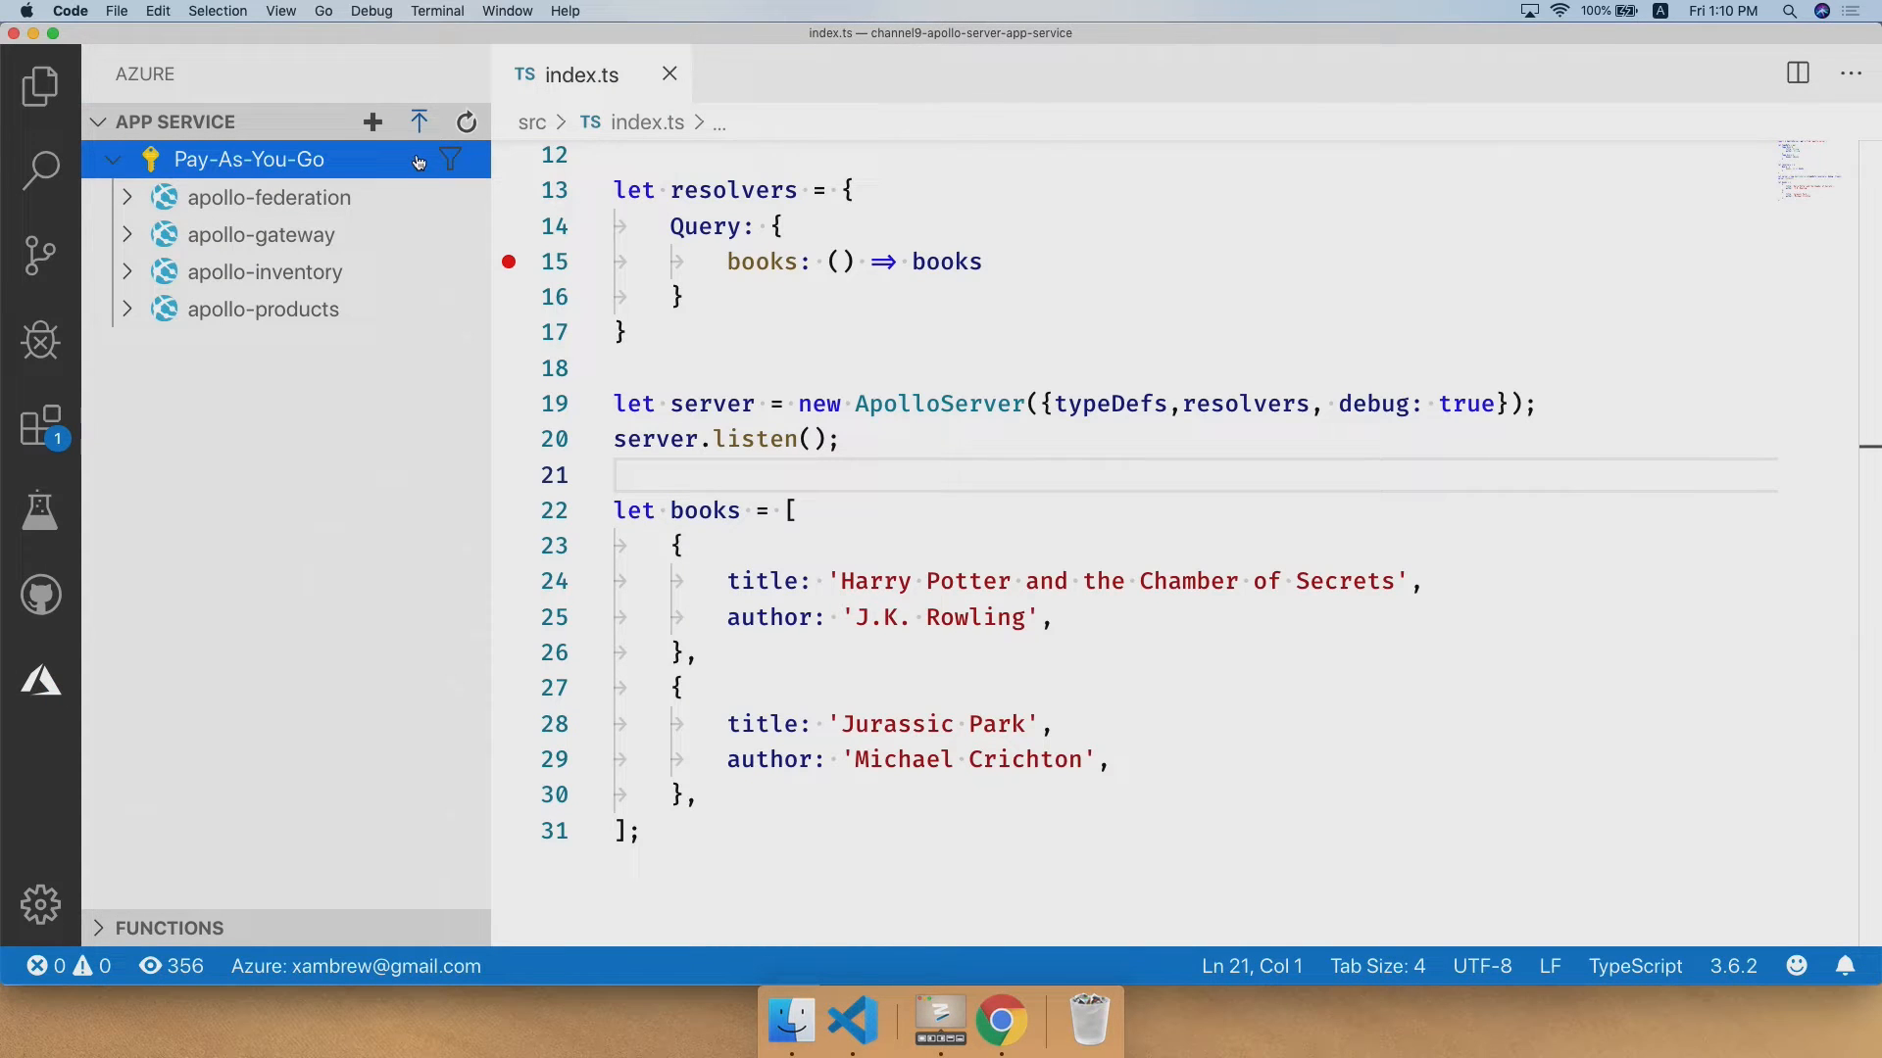
mouse_move(471, 181)
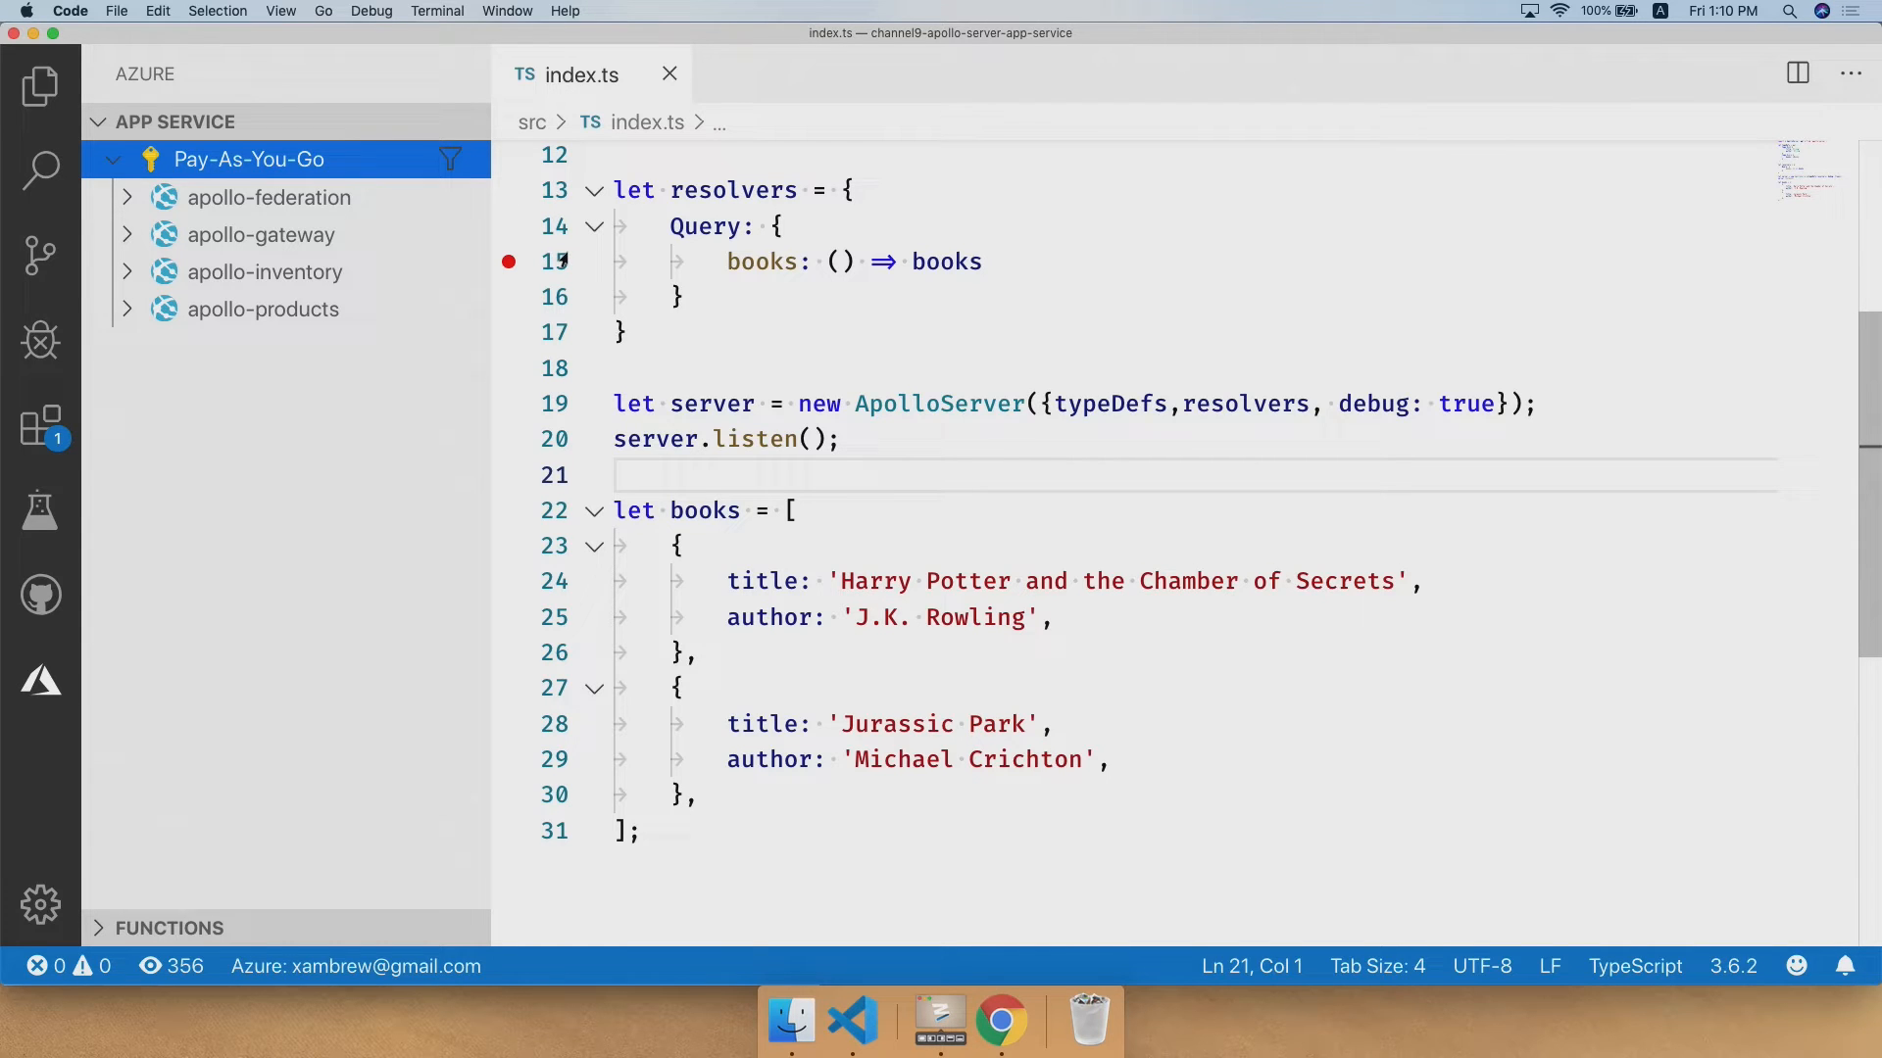
- Make server.listen() use port 8080 in index.ts and start Deploy to Web App
left_click(811, 439)
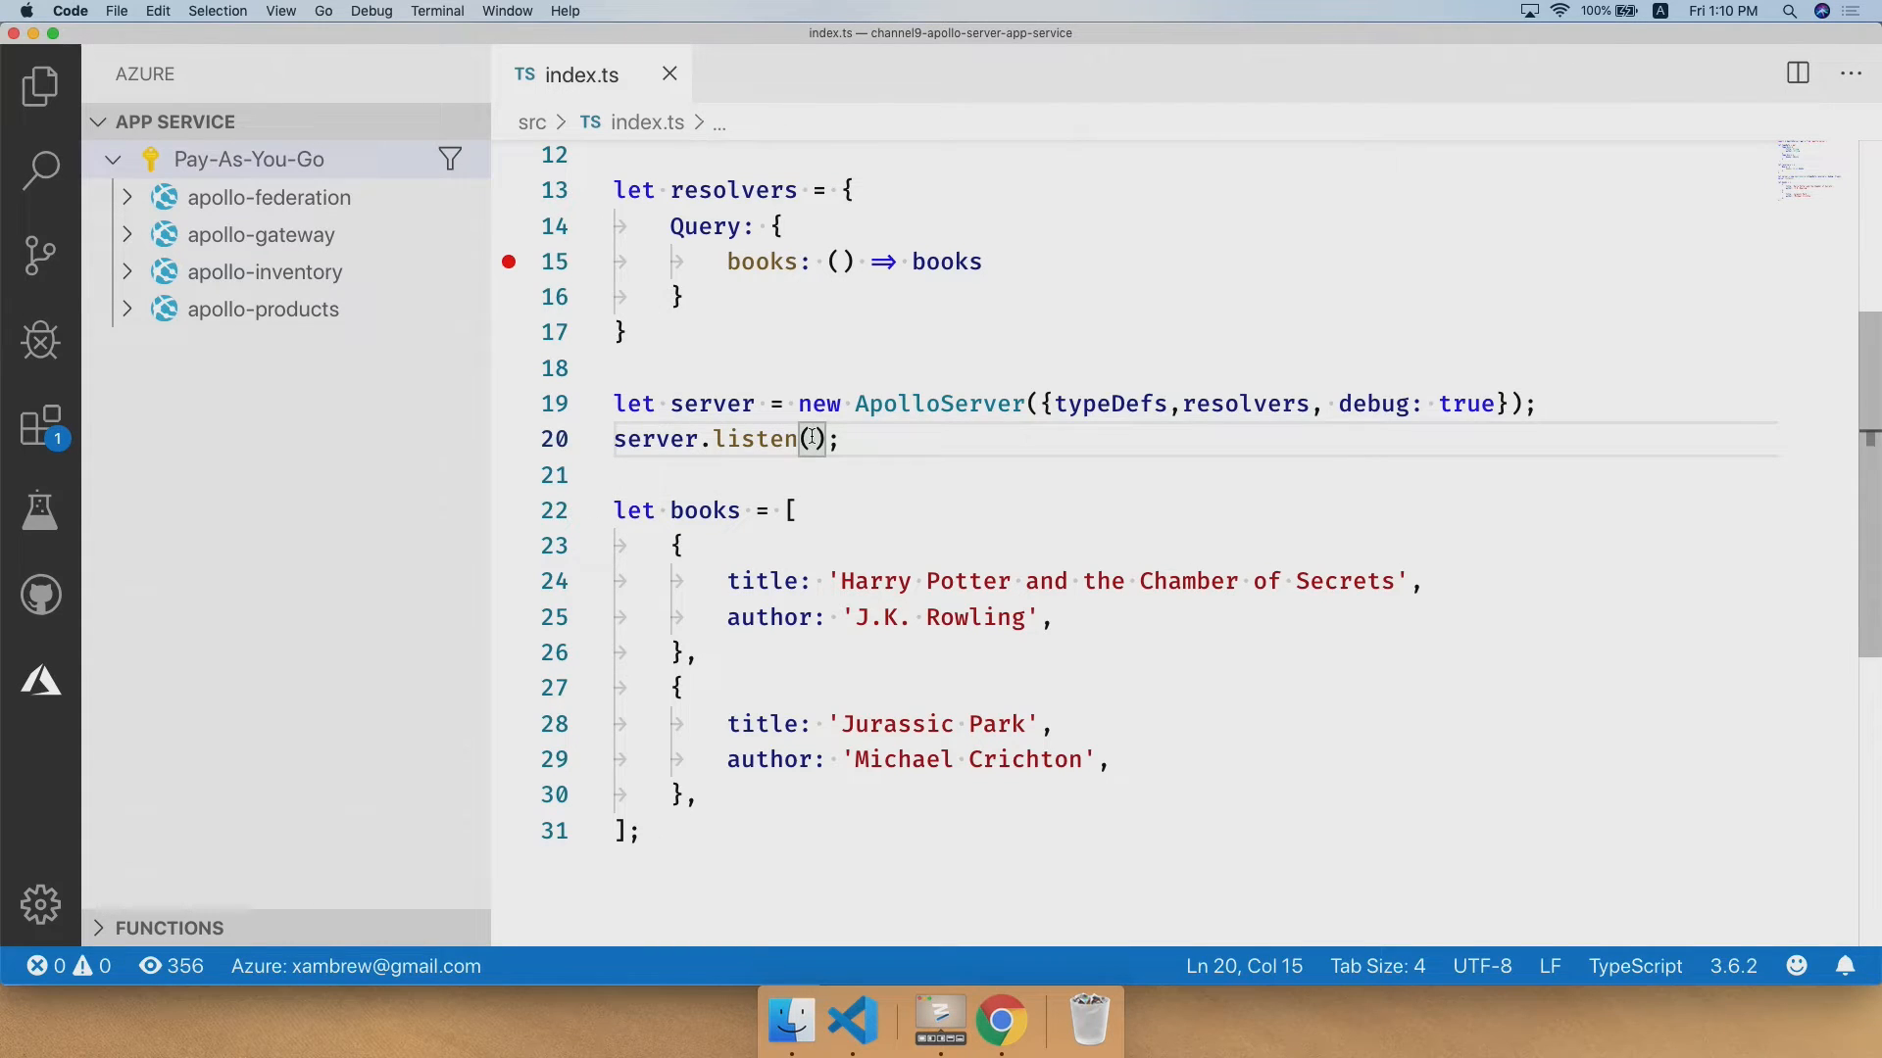
type("8080")
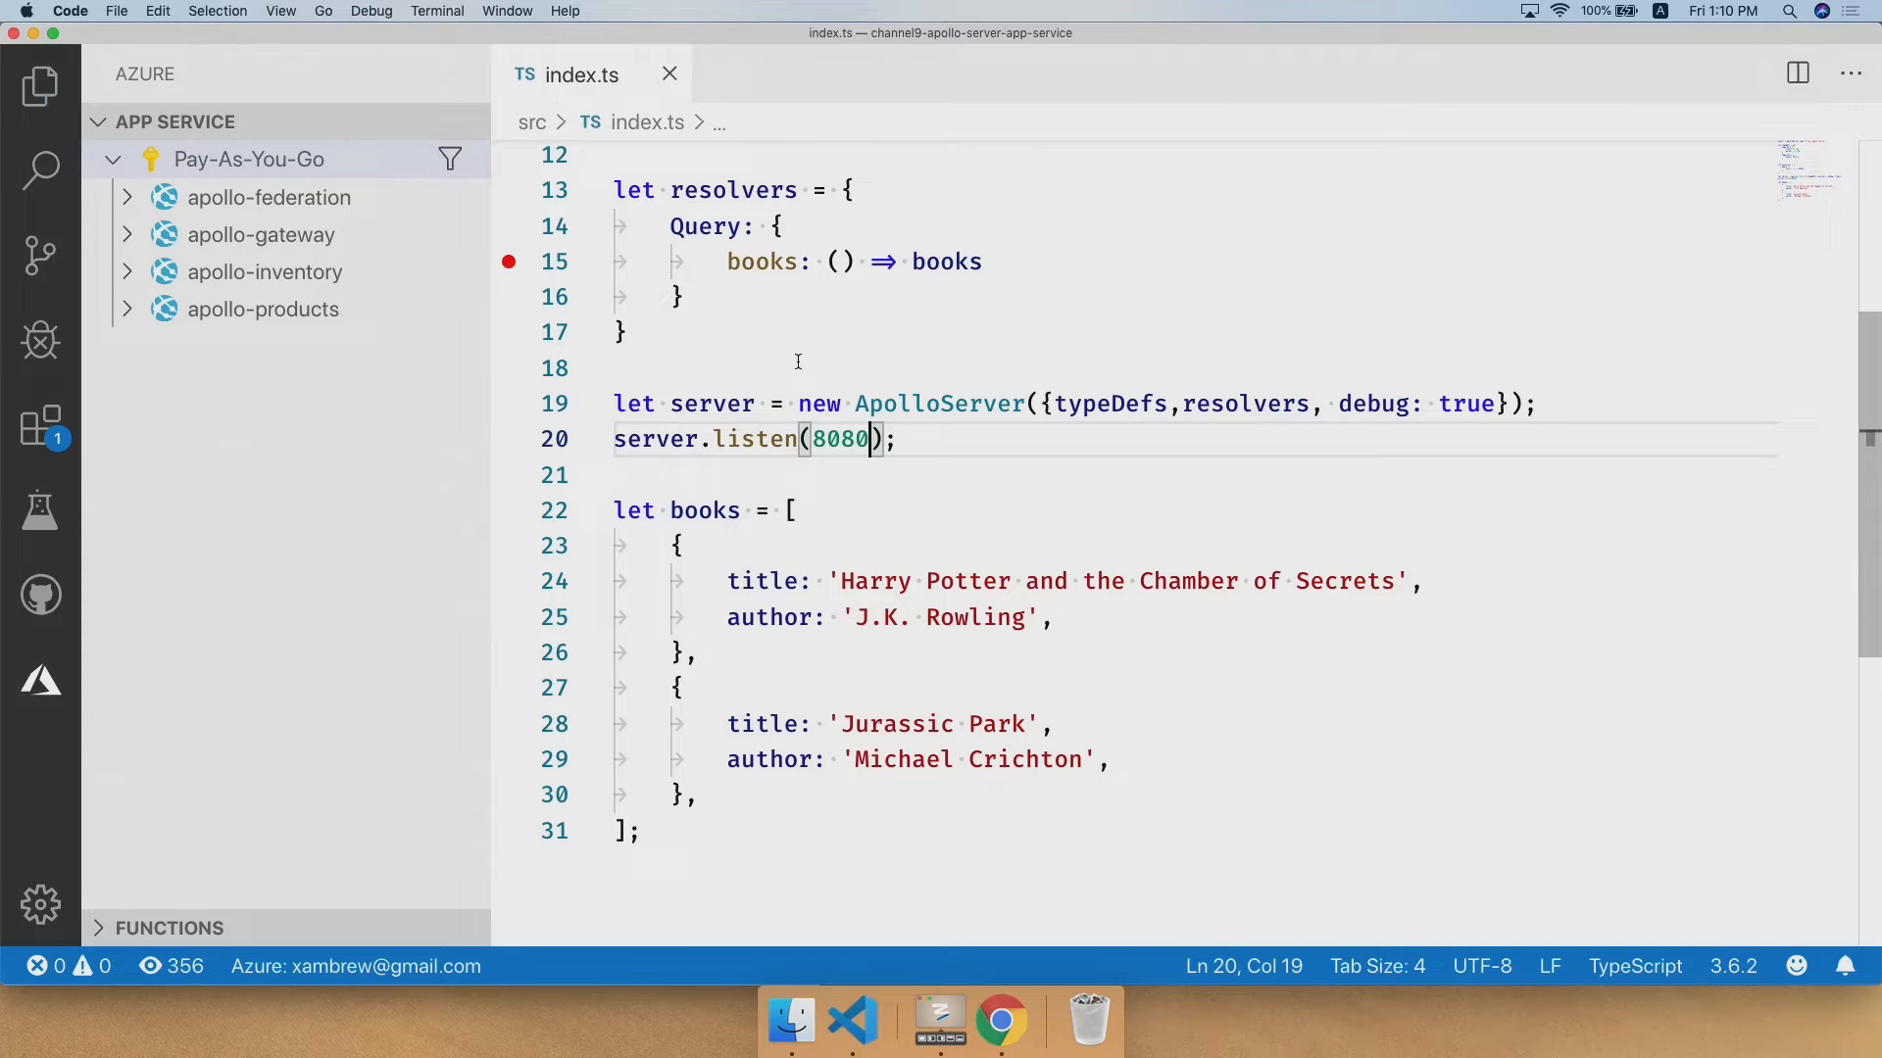
left_click(797, 368)
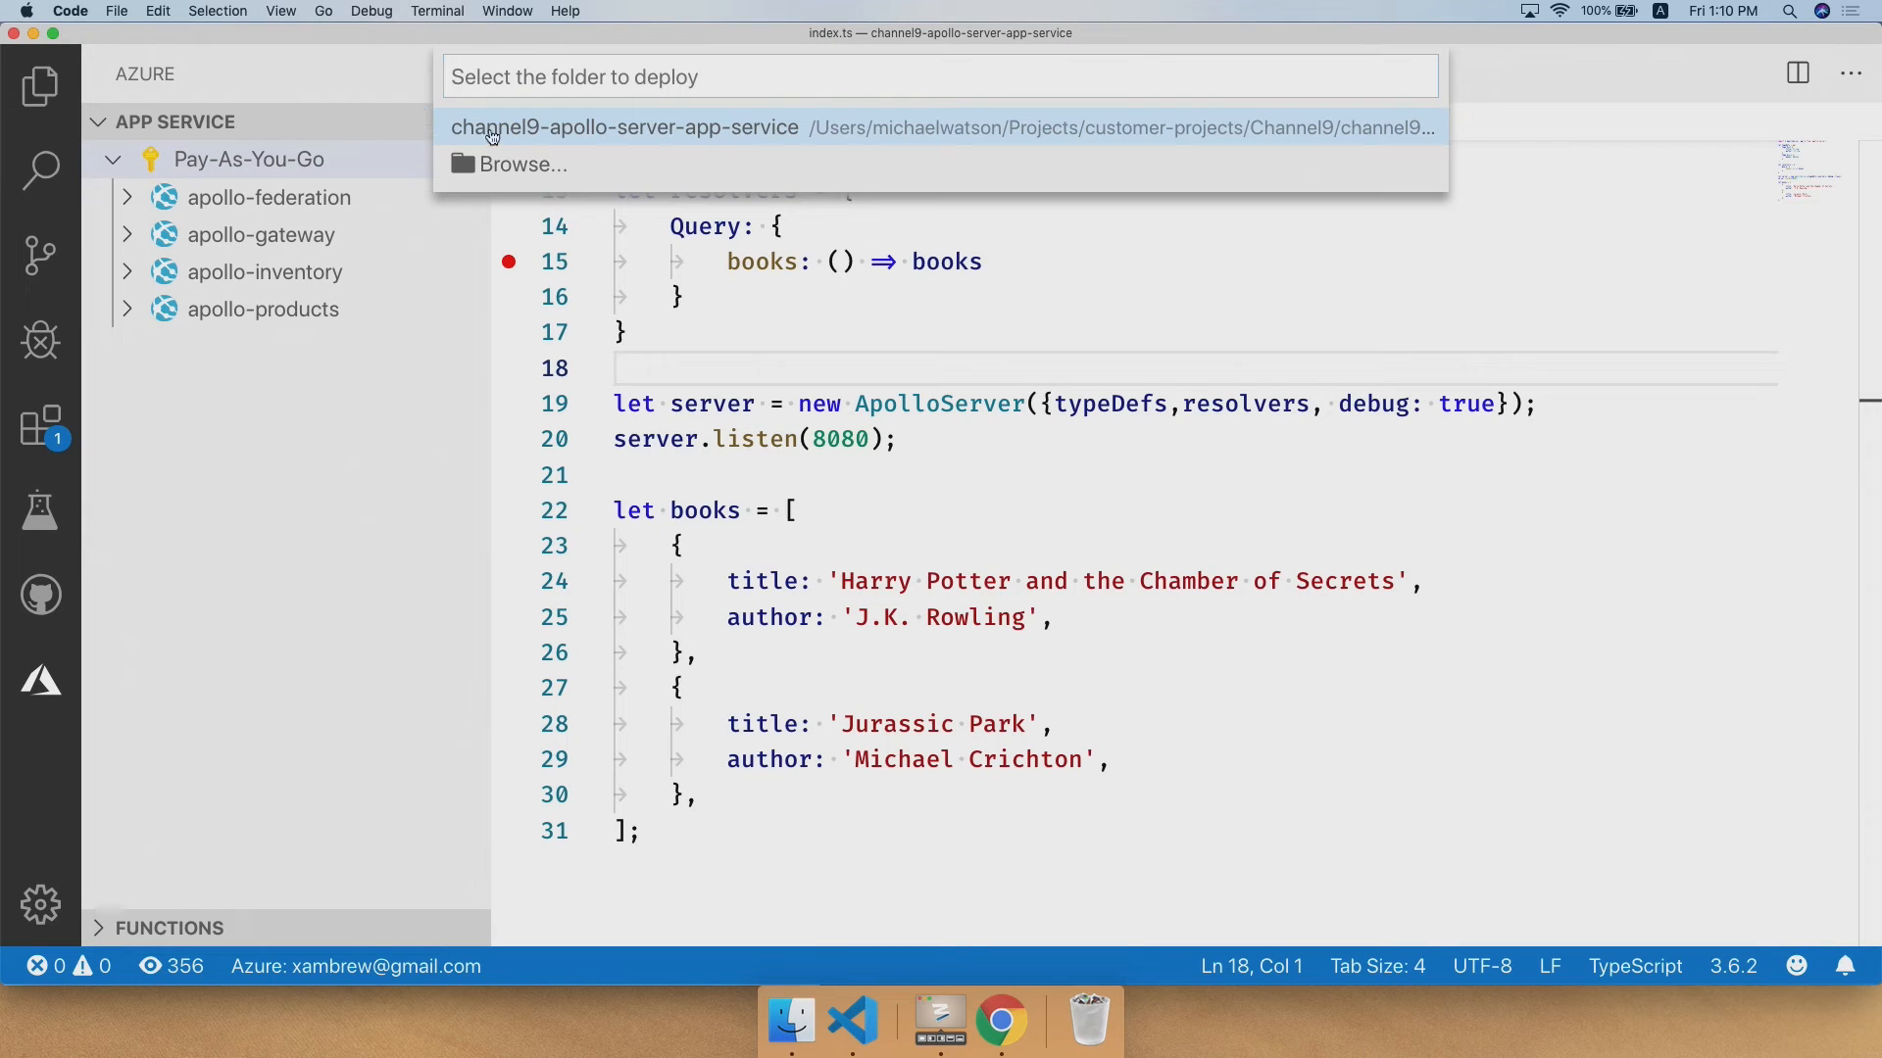
- Deploy the channel9-apollo-server-app-service folder to a new Node.js LTS web app named channel9-watson-webapp
left_click(628, 127)
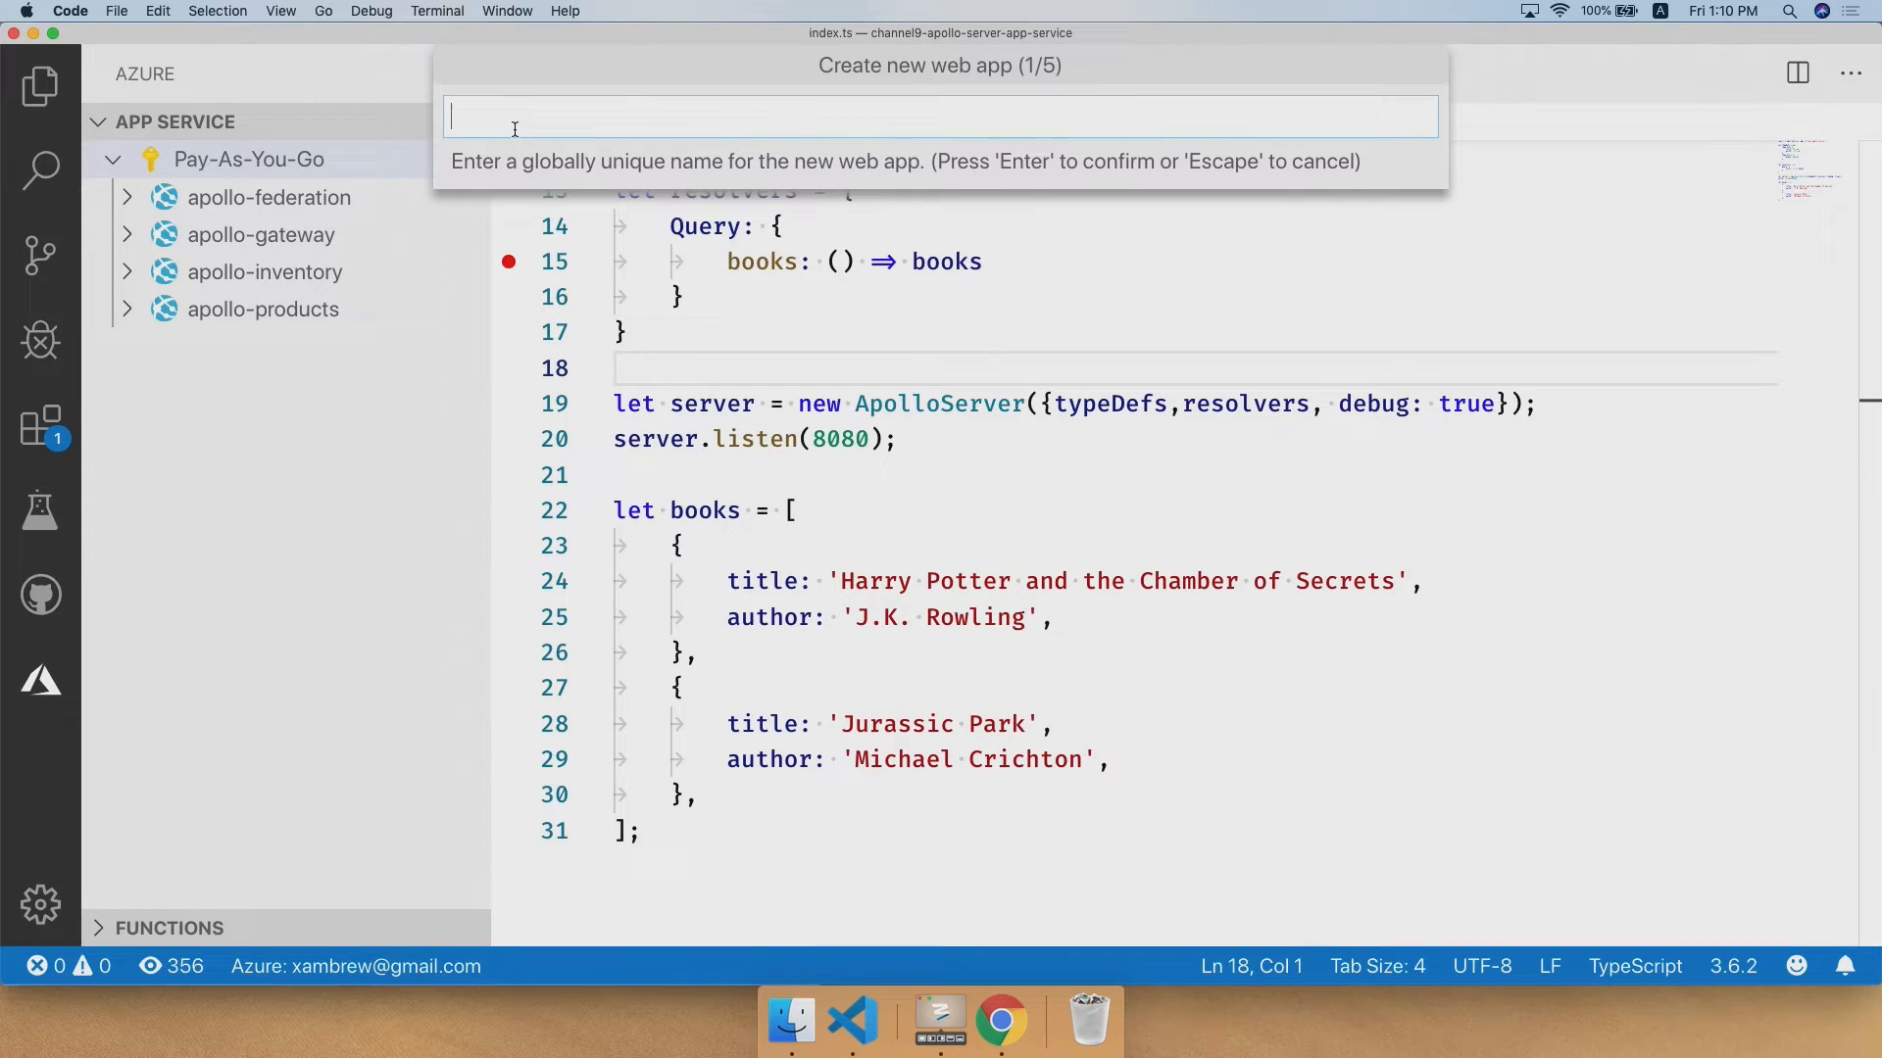
type("channel9")
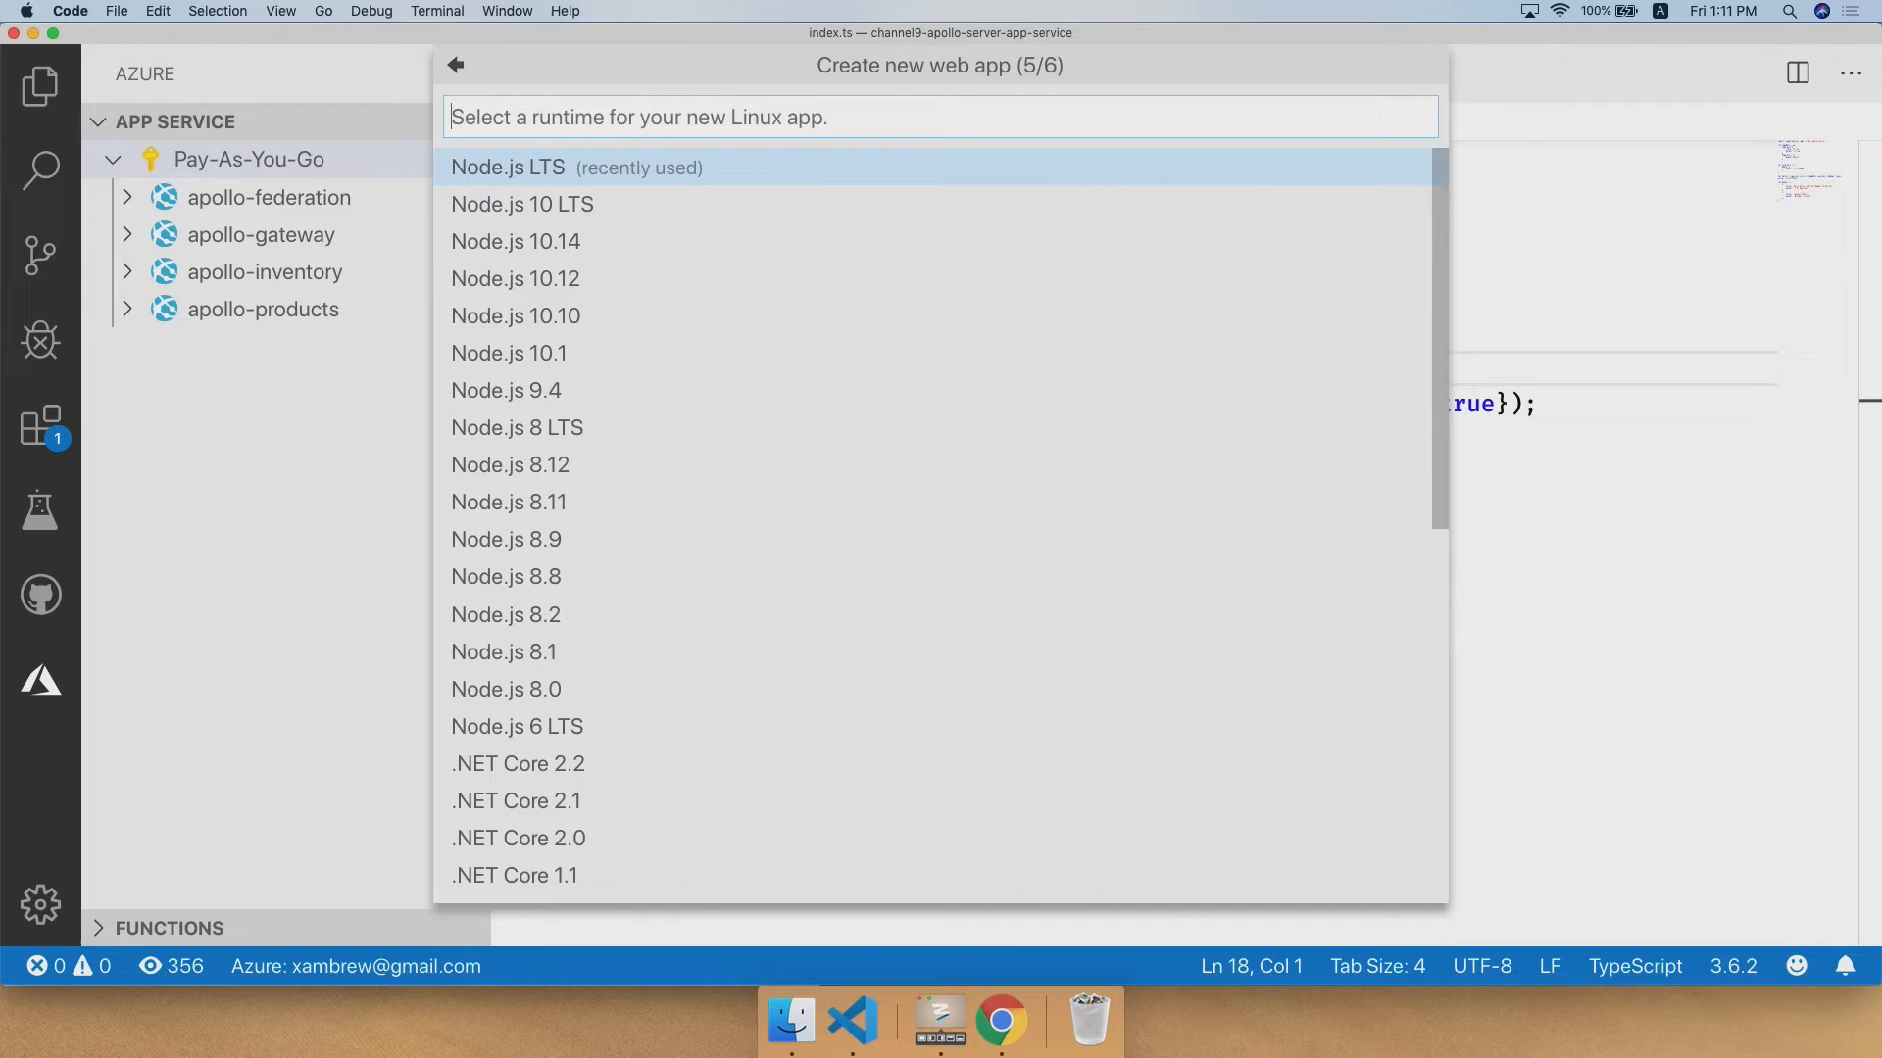
left_click(508, 168)
type(">inte")
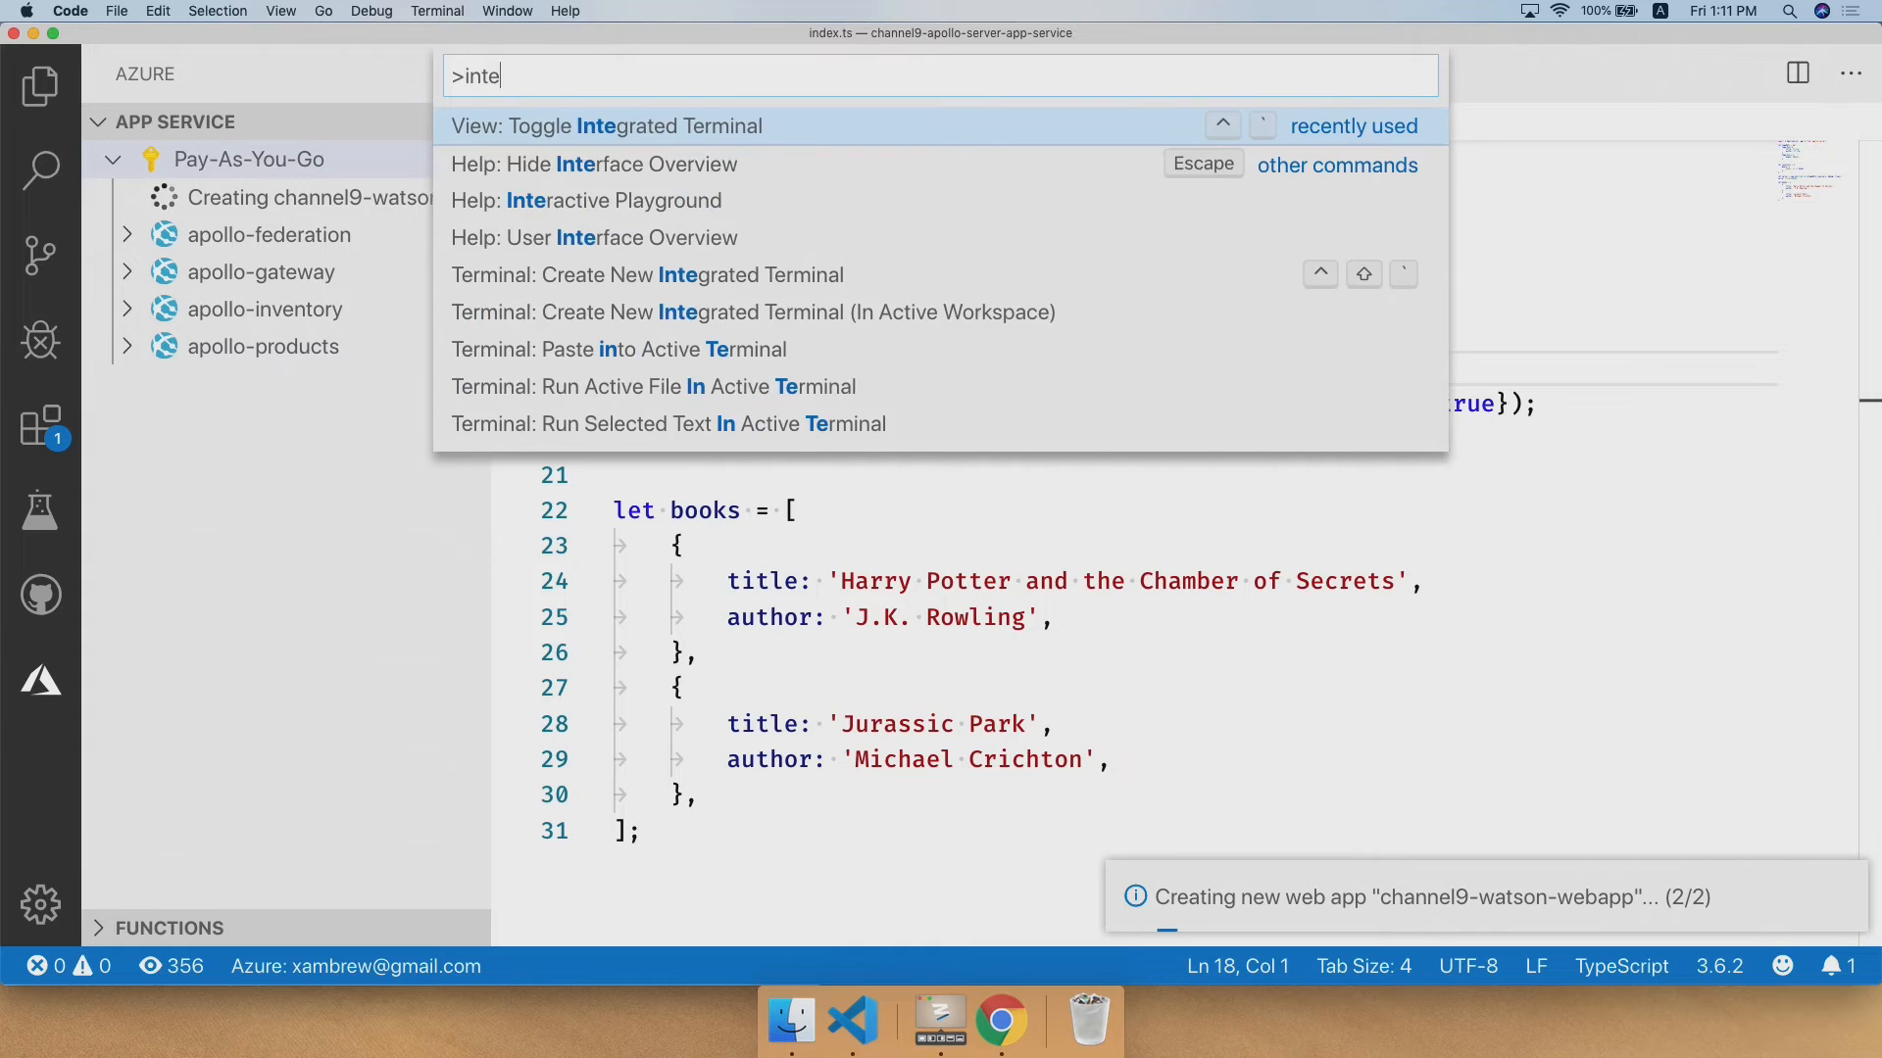
- Follow the deployment output until it succeeds, then choose Browse Website
left_click(608, 126)
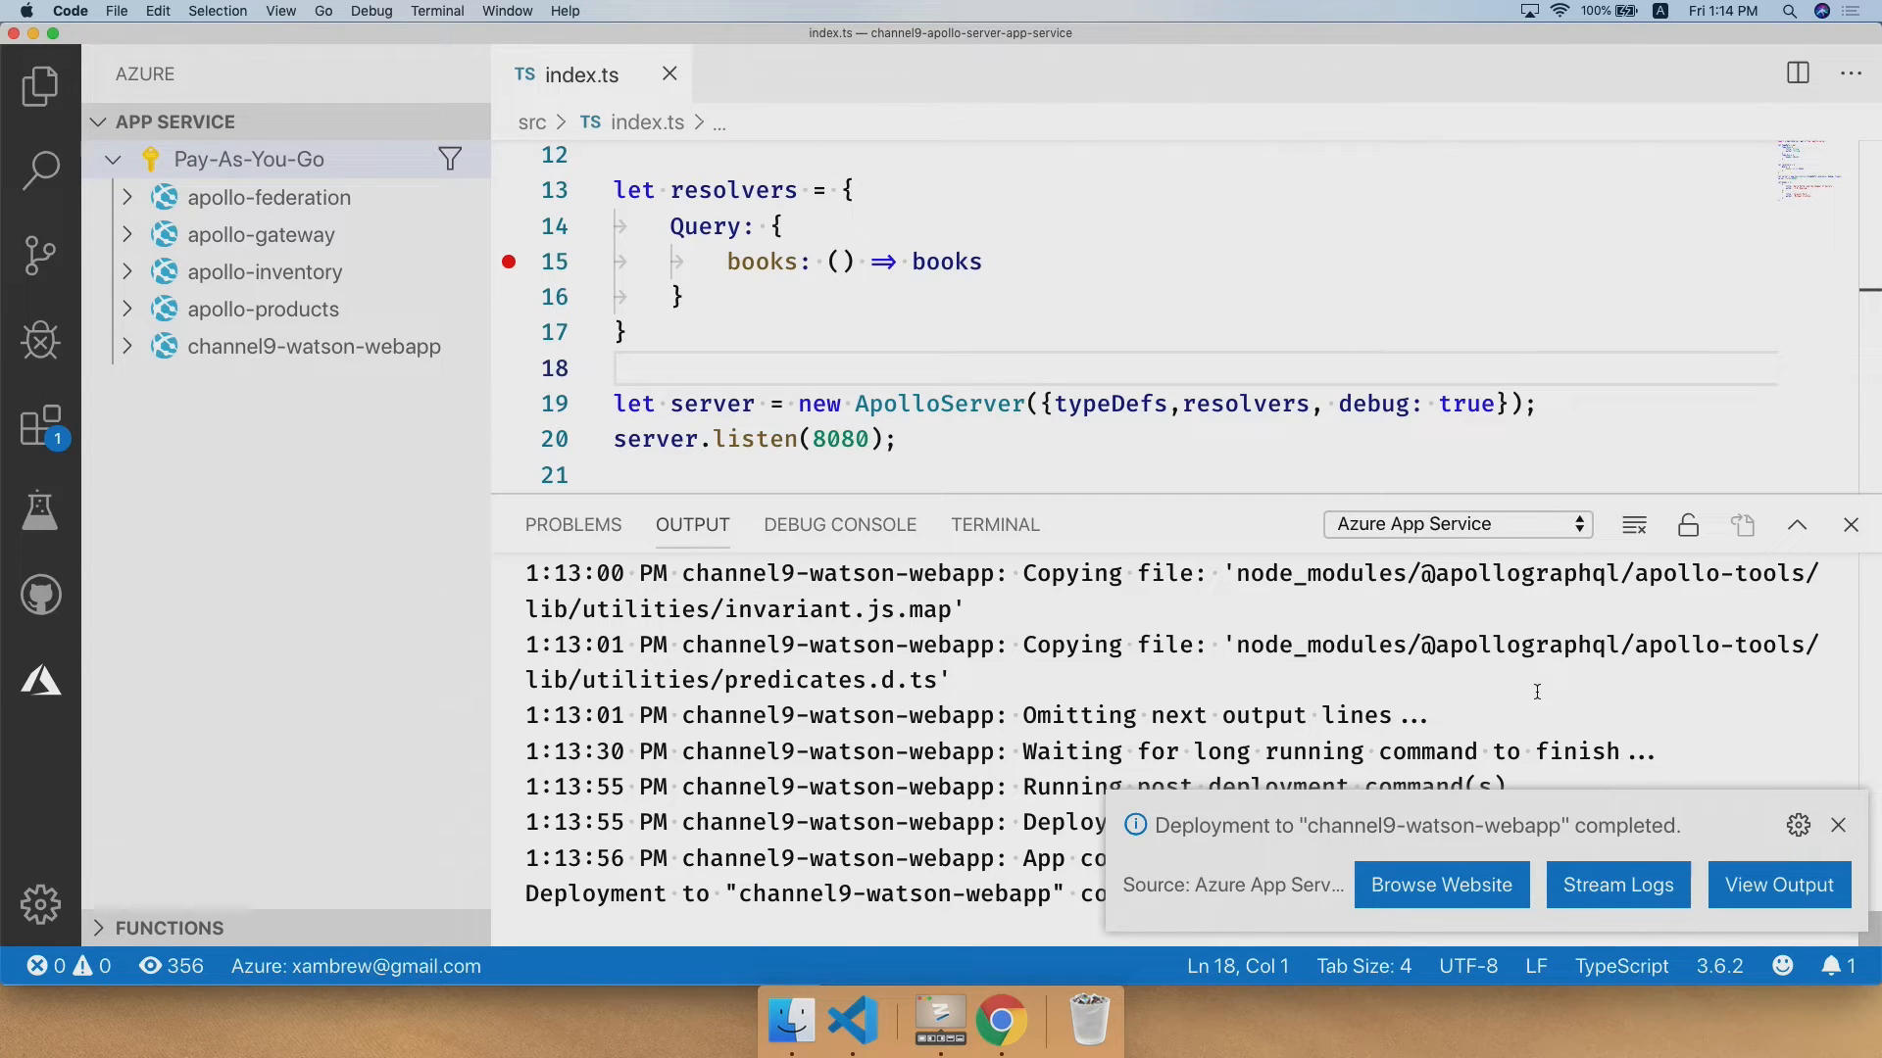
left_click(1442, 884)
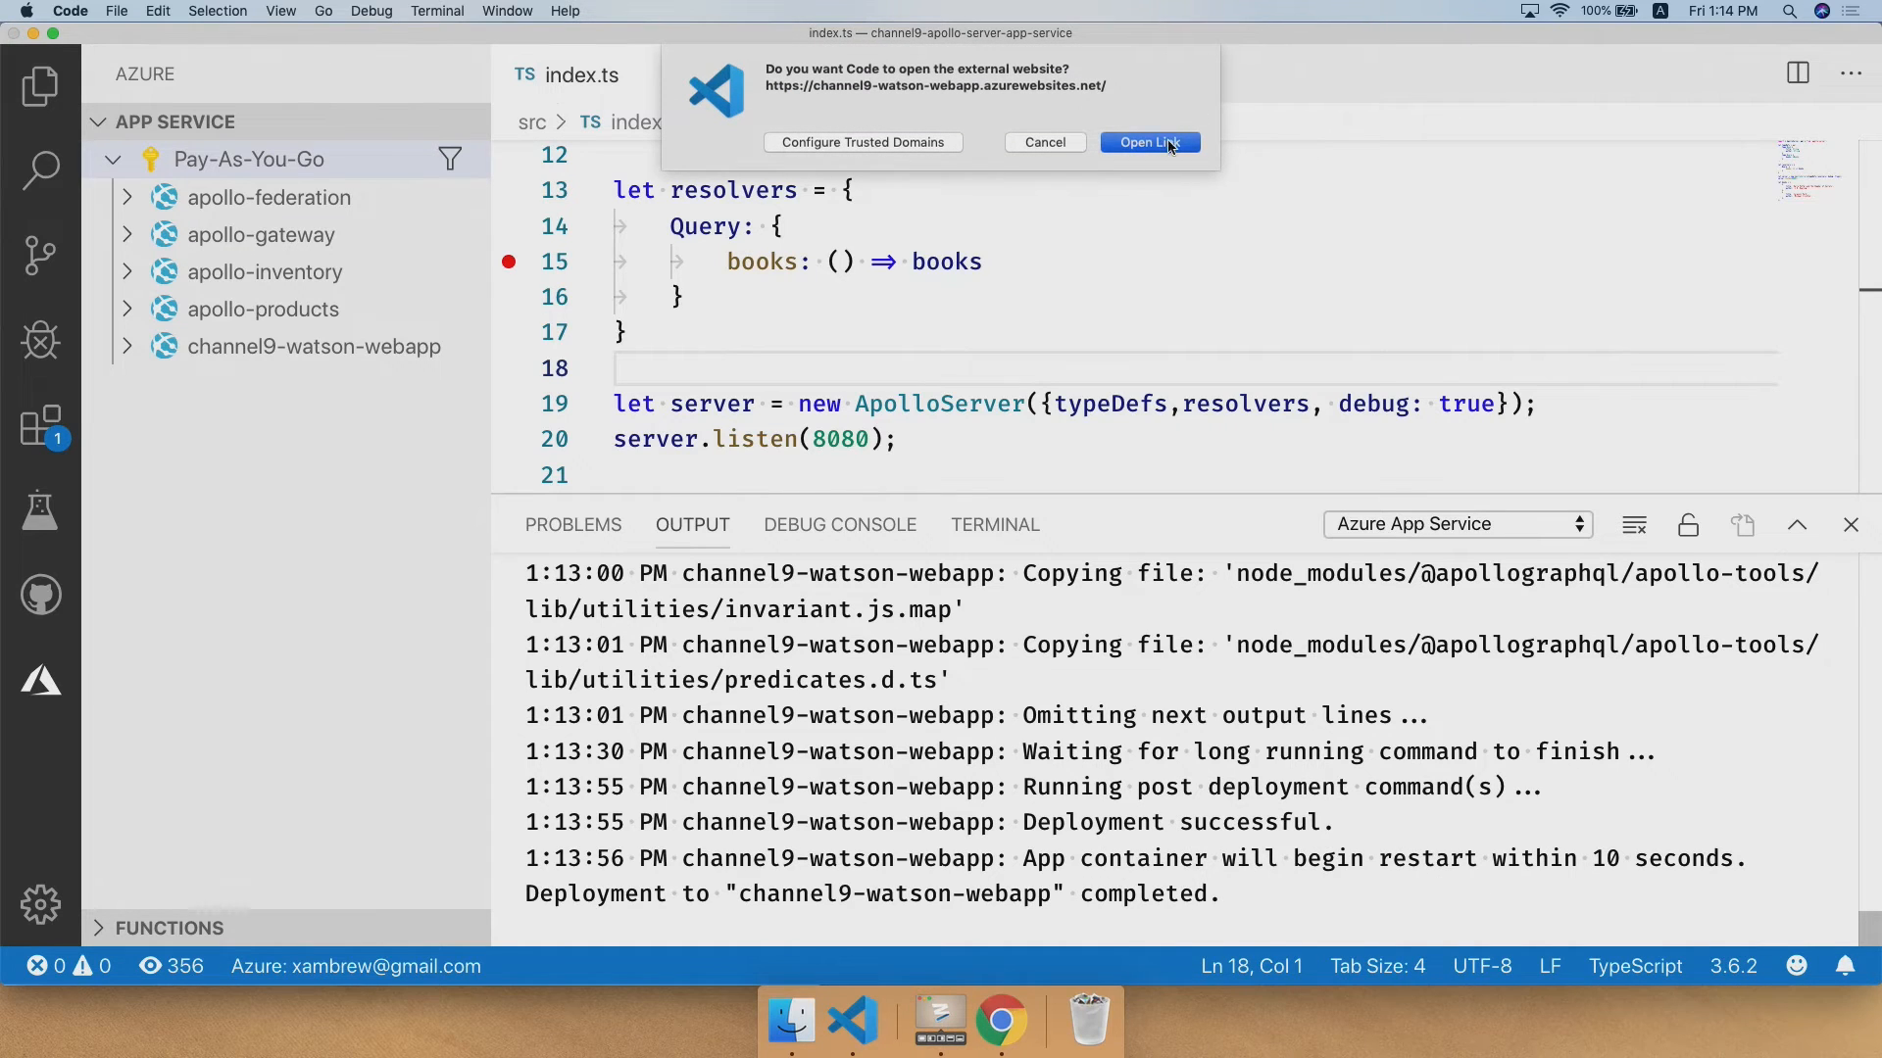
- Confirm opening the azurewebsites.net link so the site loads in GraphQL Playground
left_click(1148, 141)
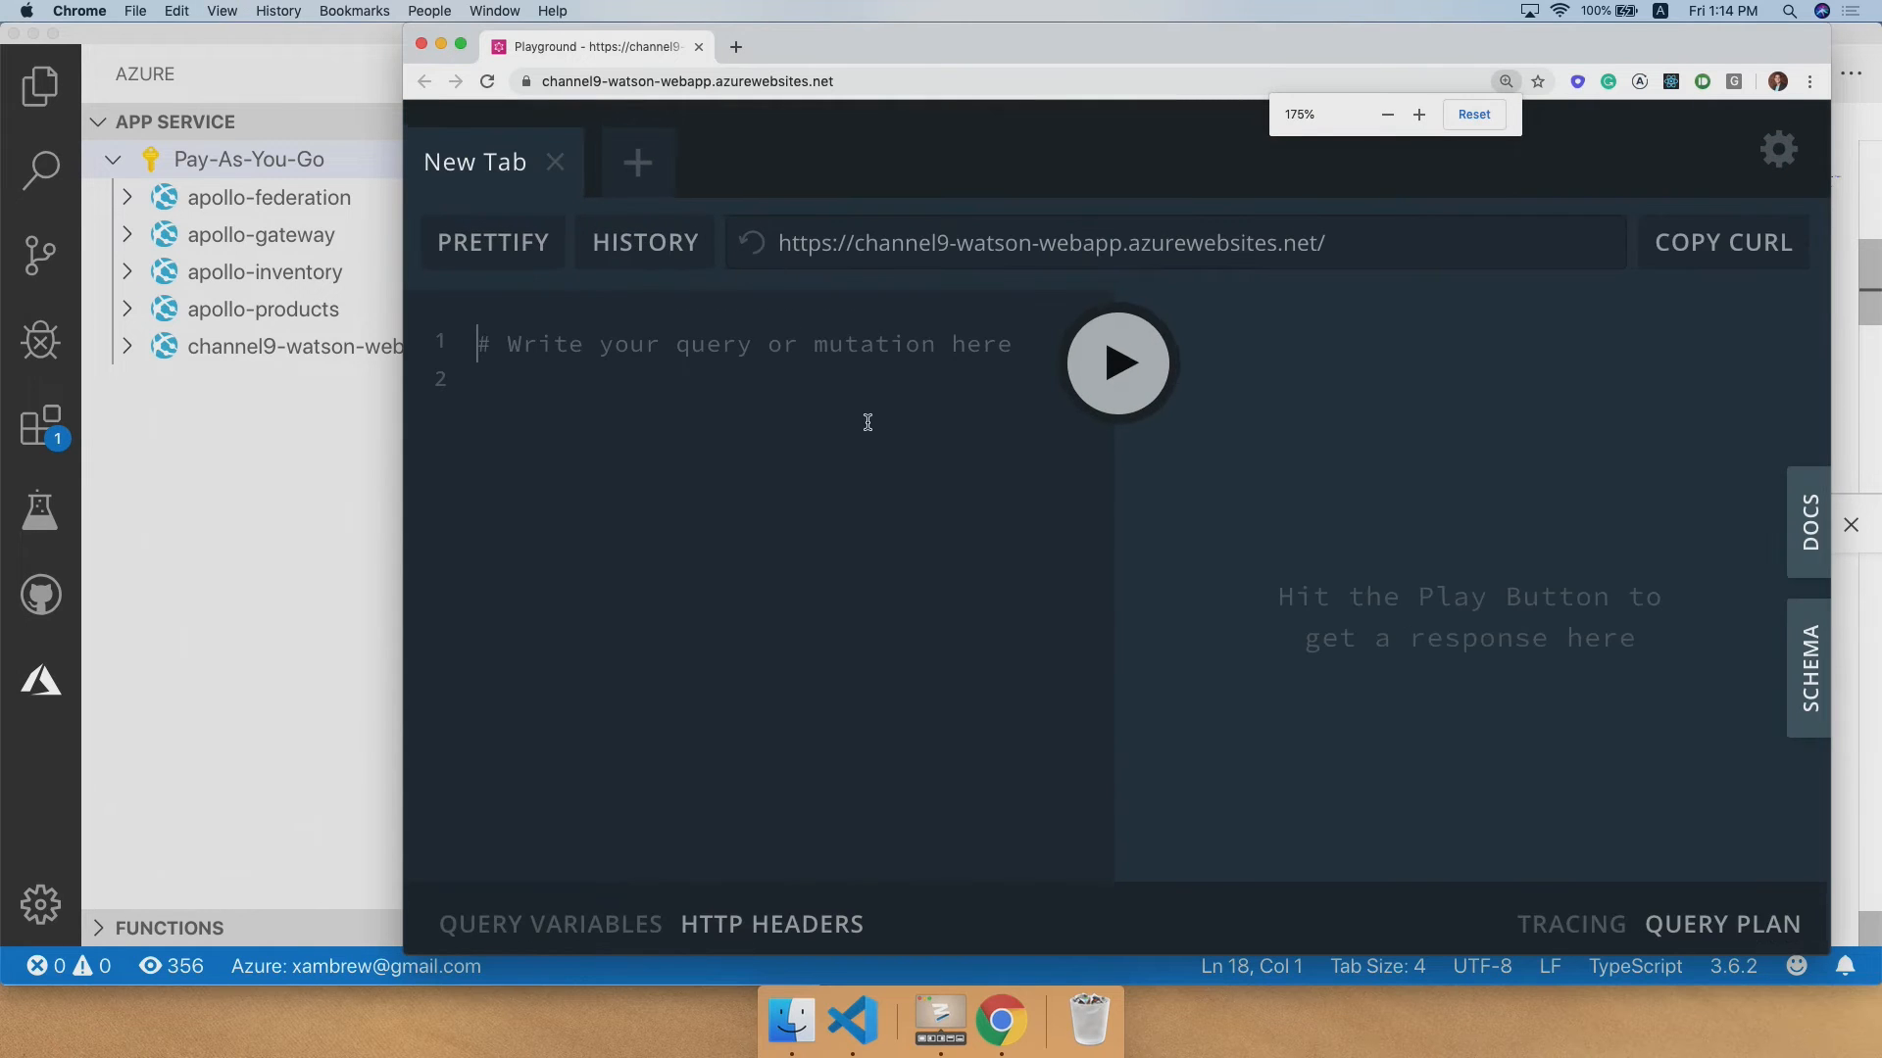
left_click(850, 1021)
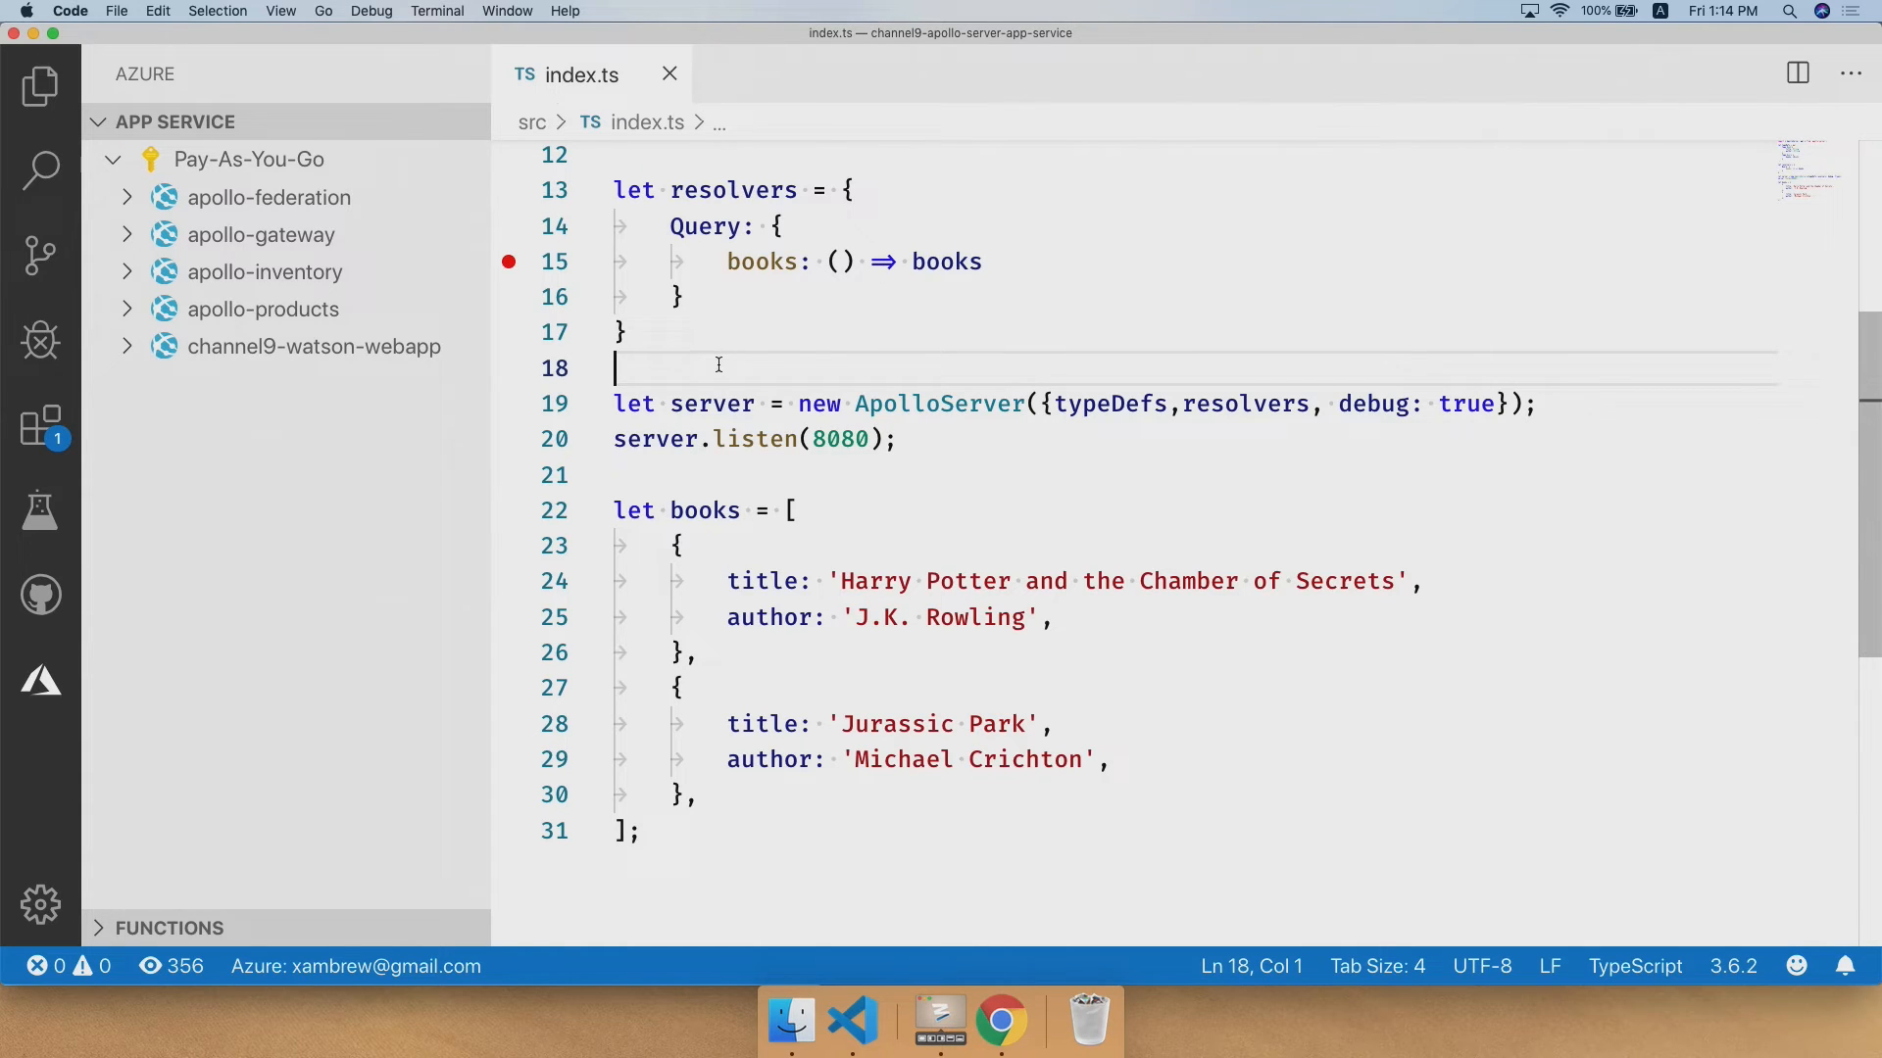
mouse_move(462, 447)
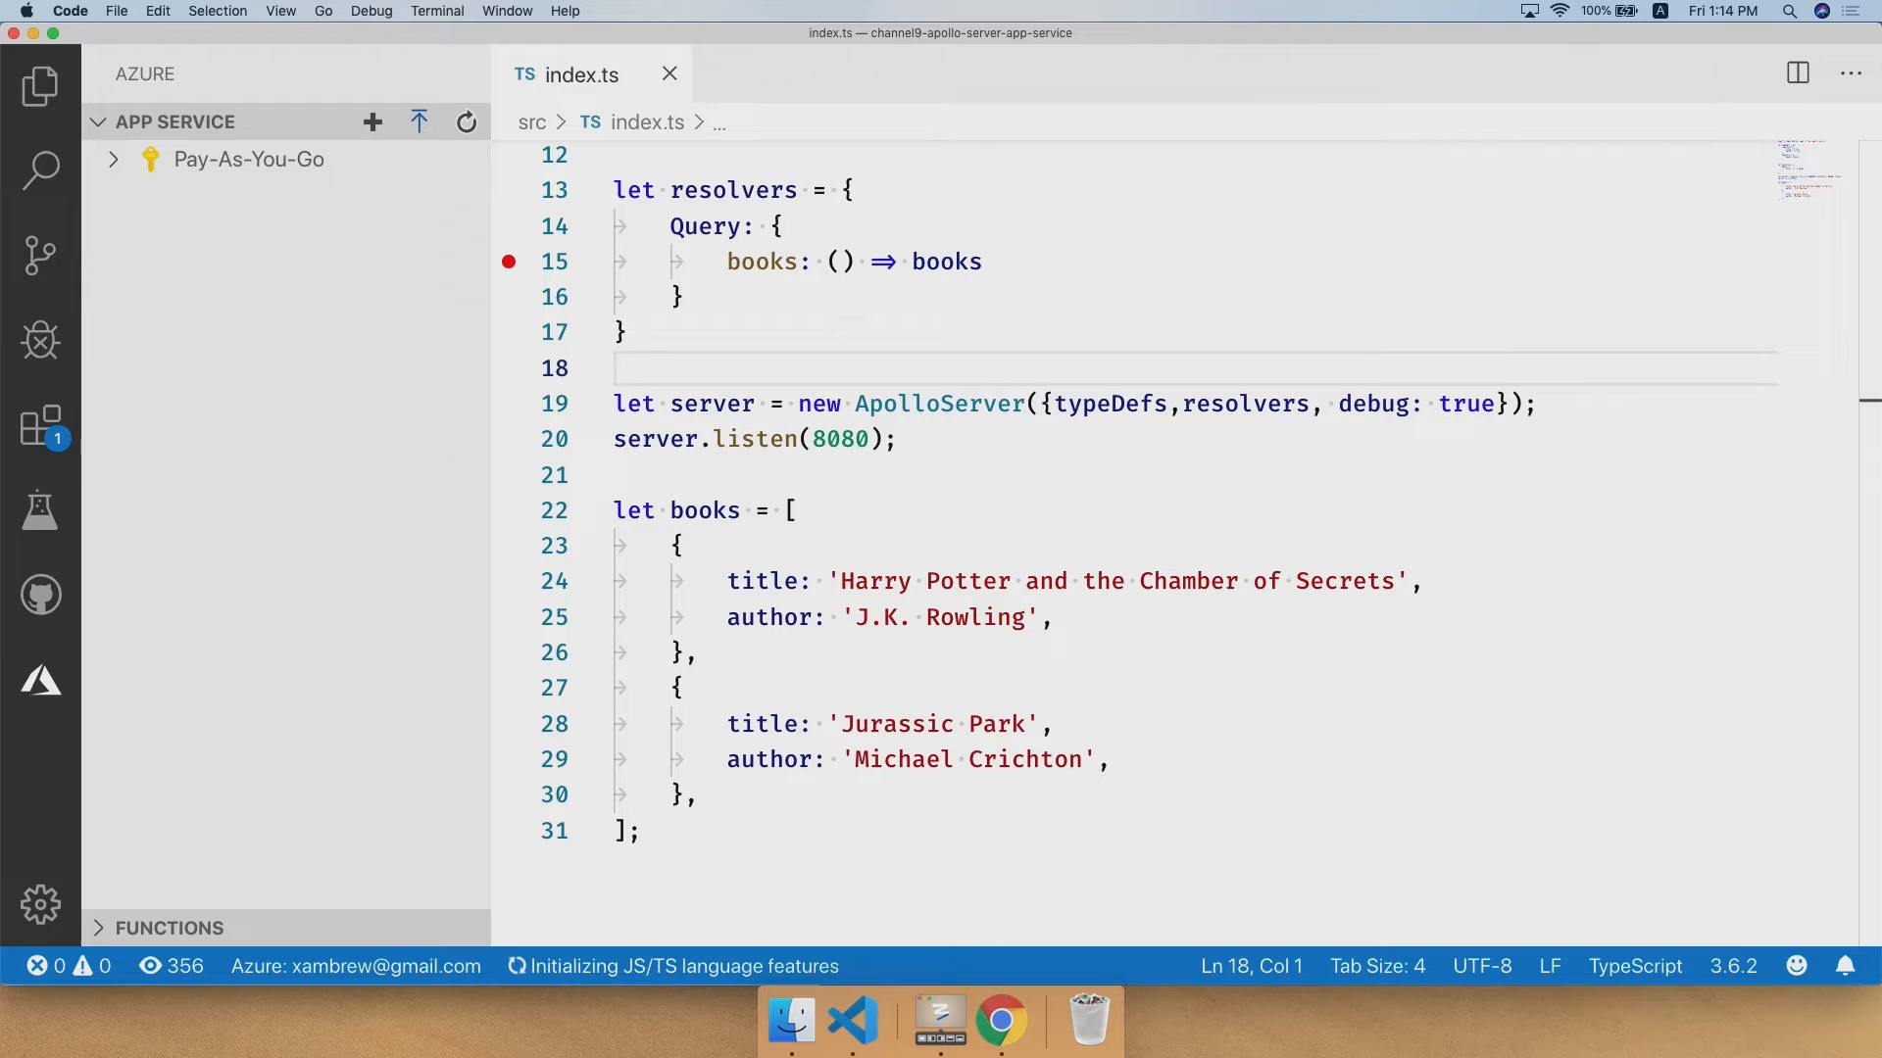
- Start Remote Debugging on channel9-watson-webapp under the Pay-As-You-Go subscription
left_click(247, 159)
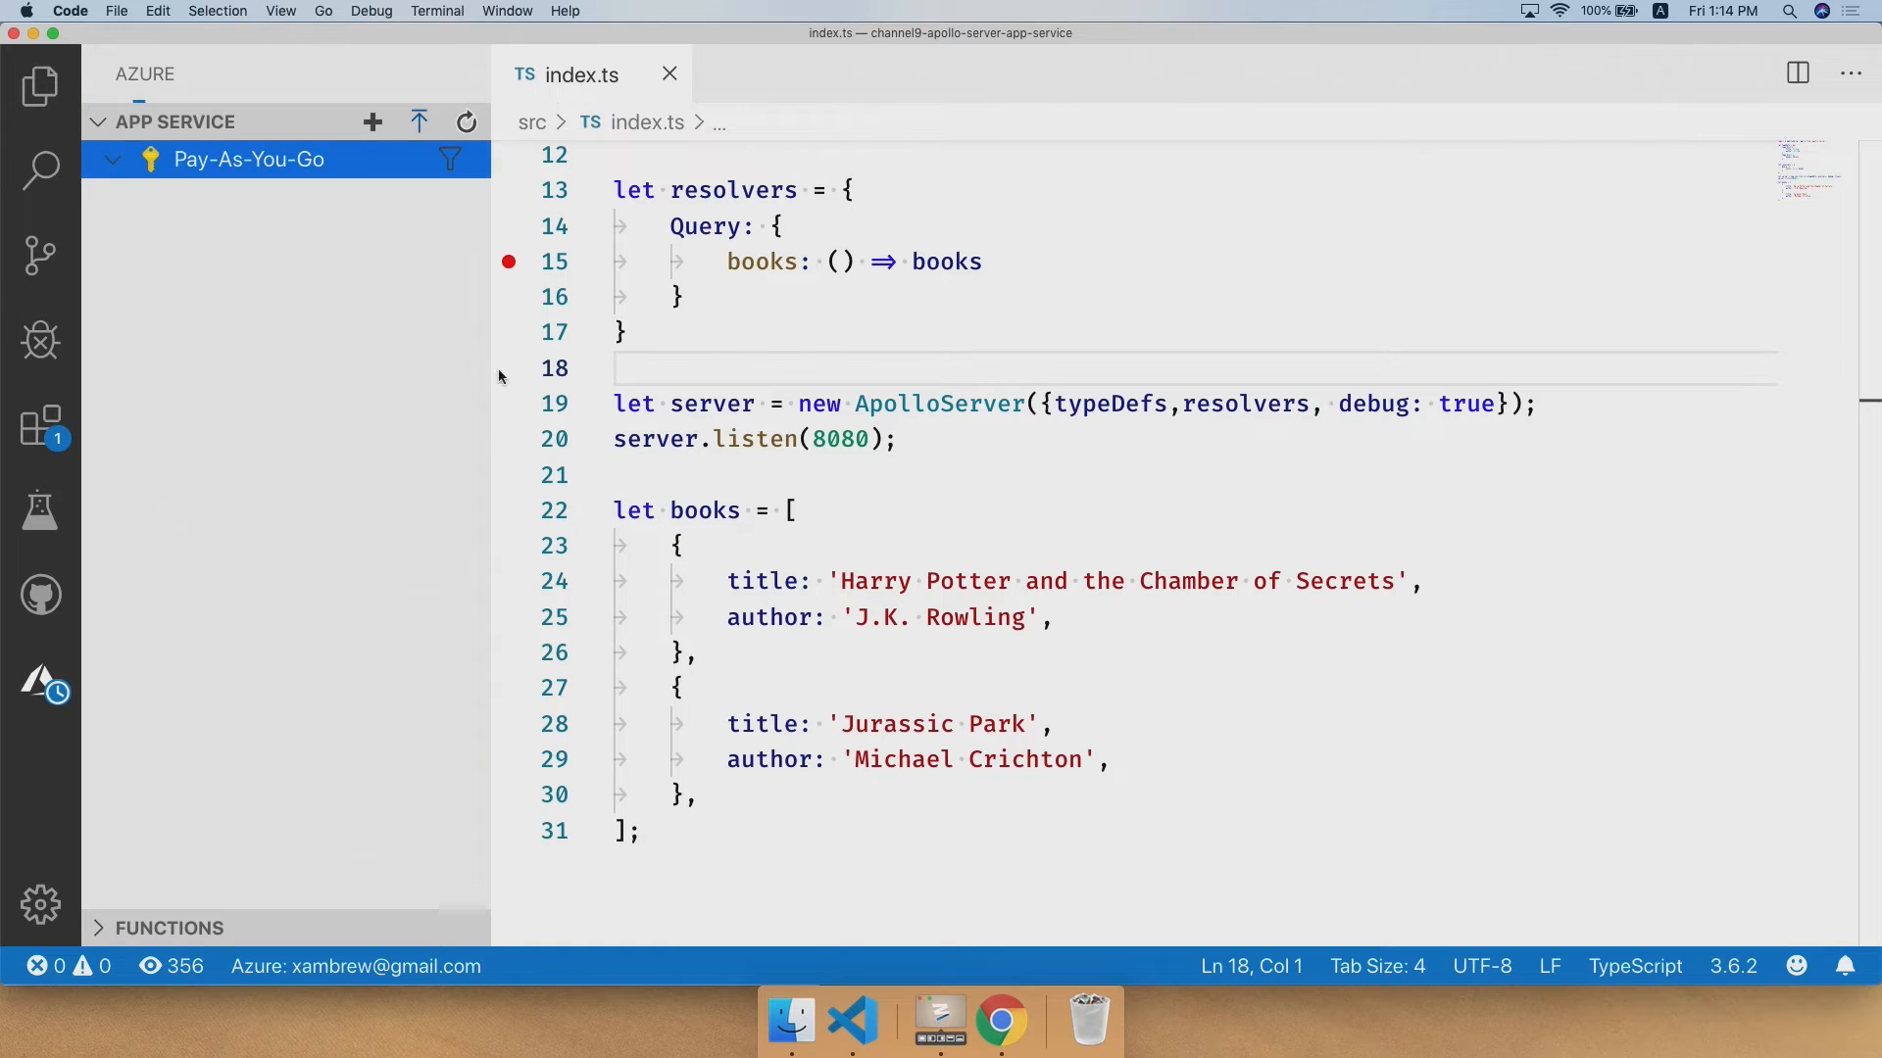
left_click(249, 159)
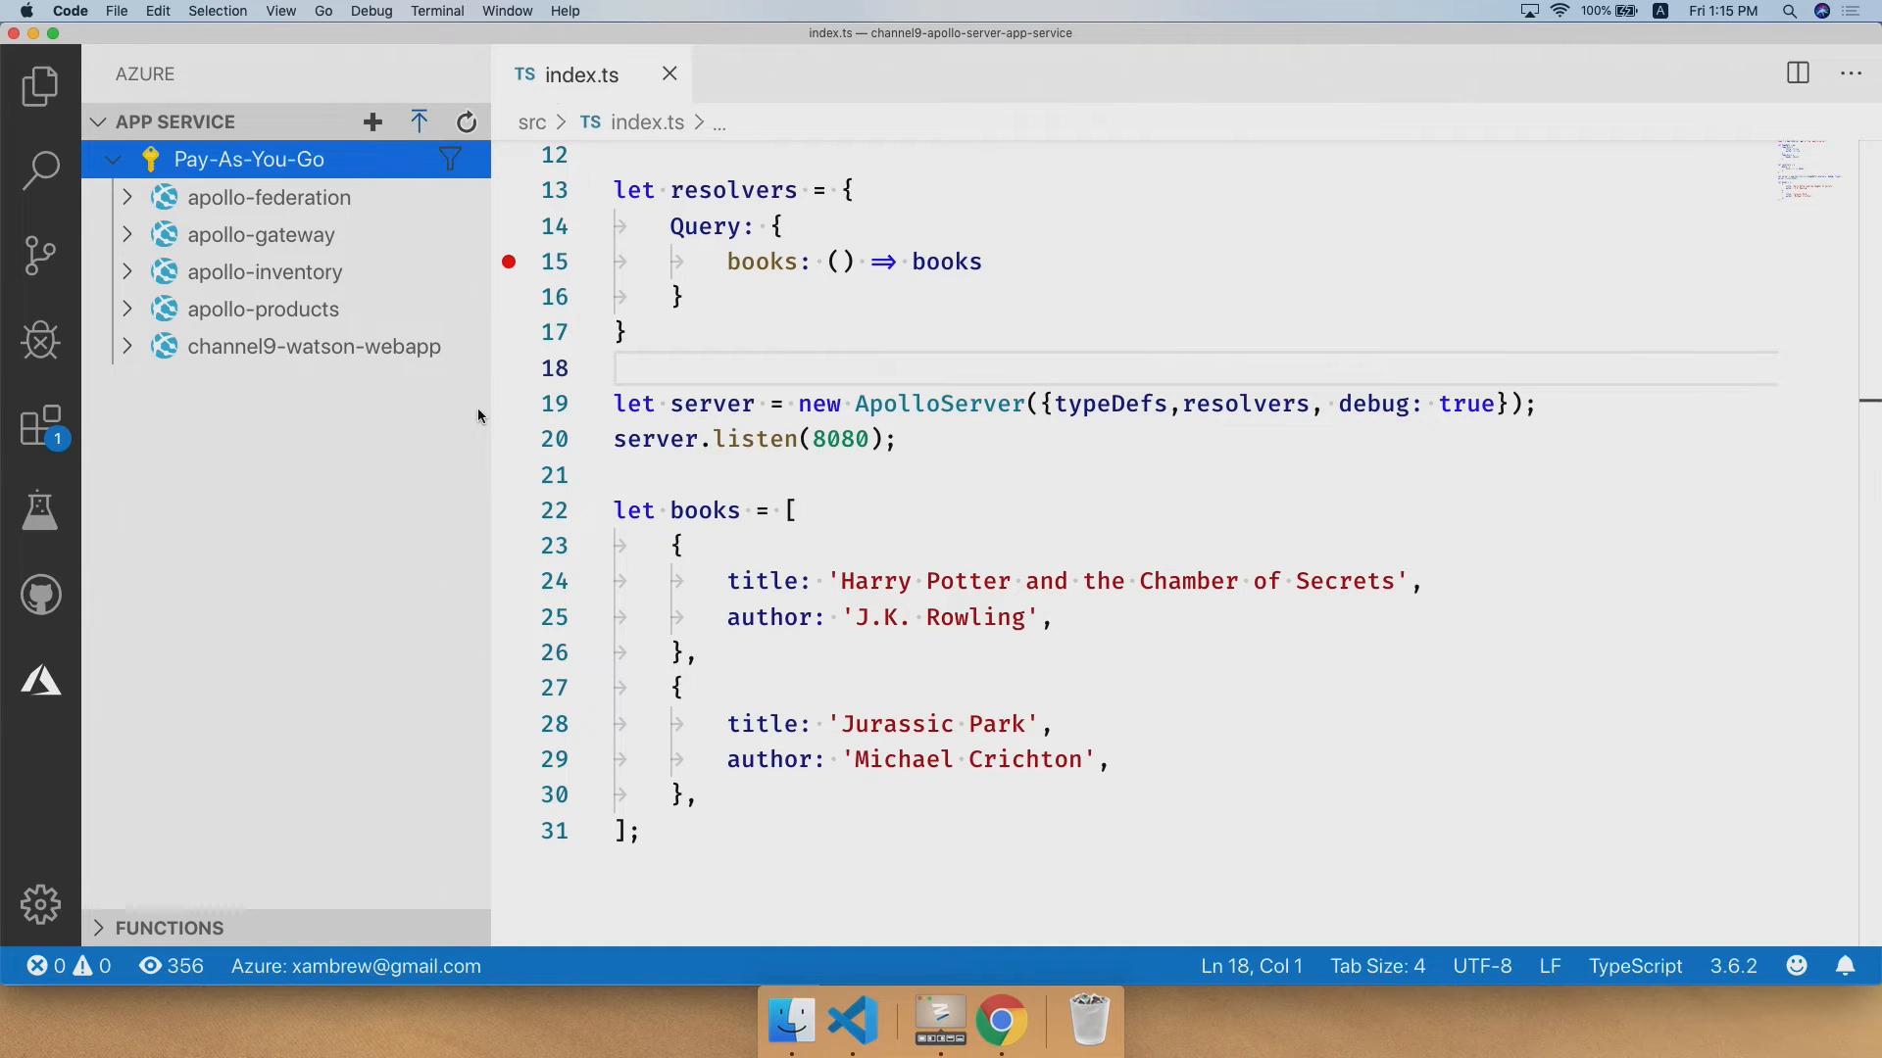
right_click(314, 345)
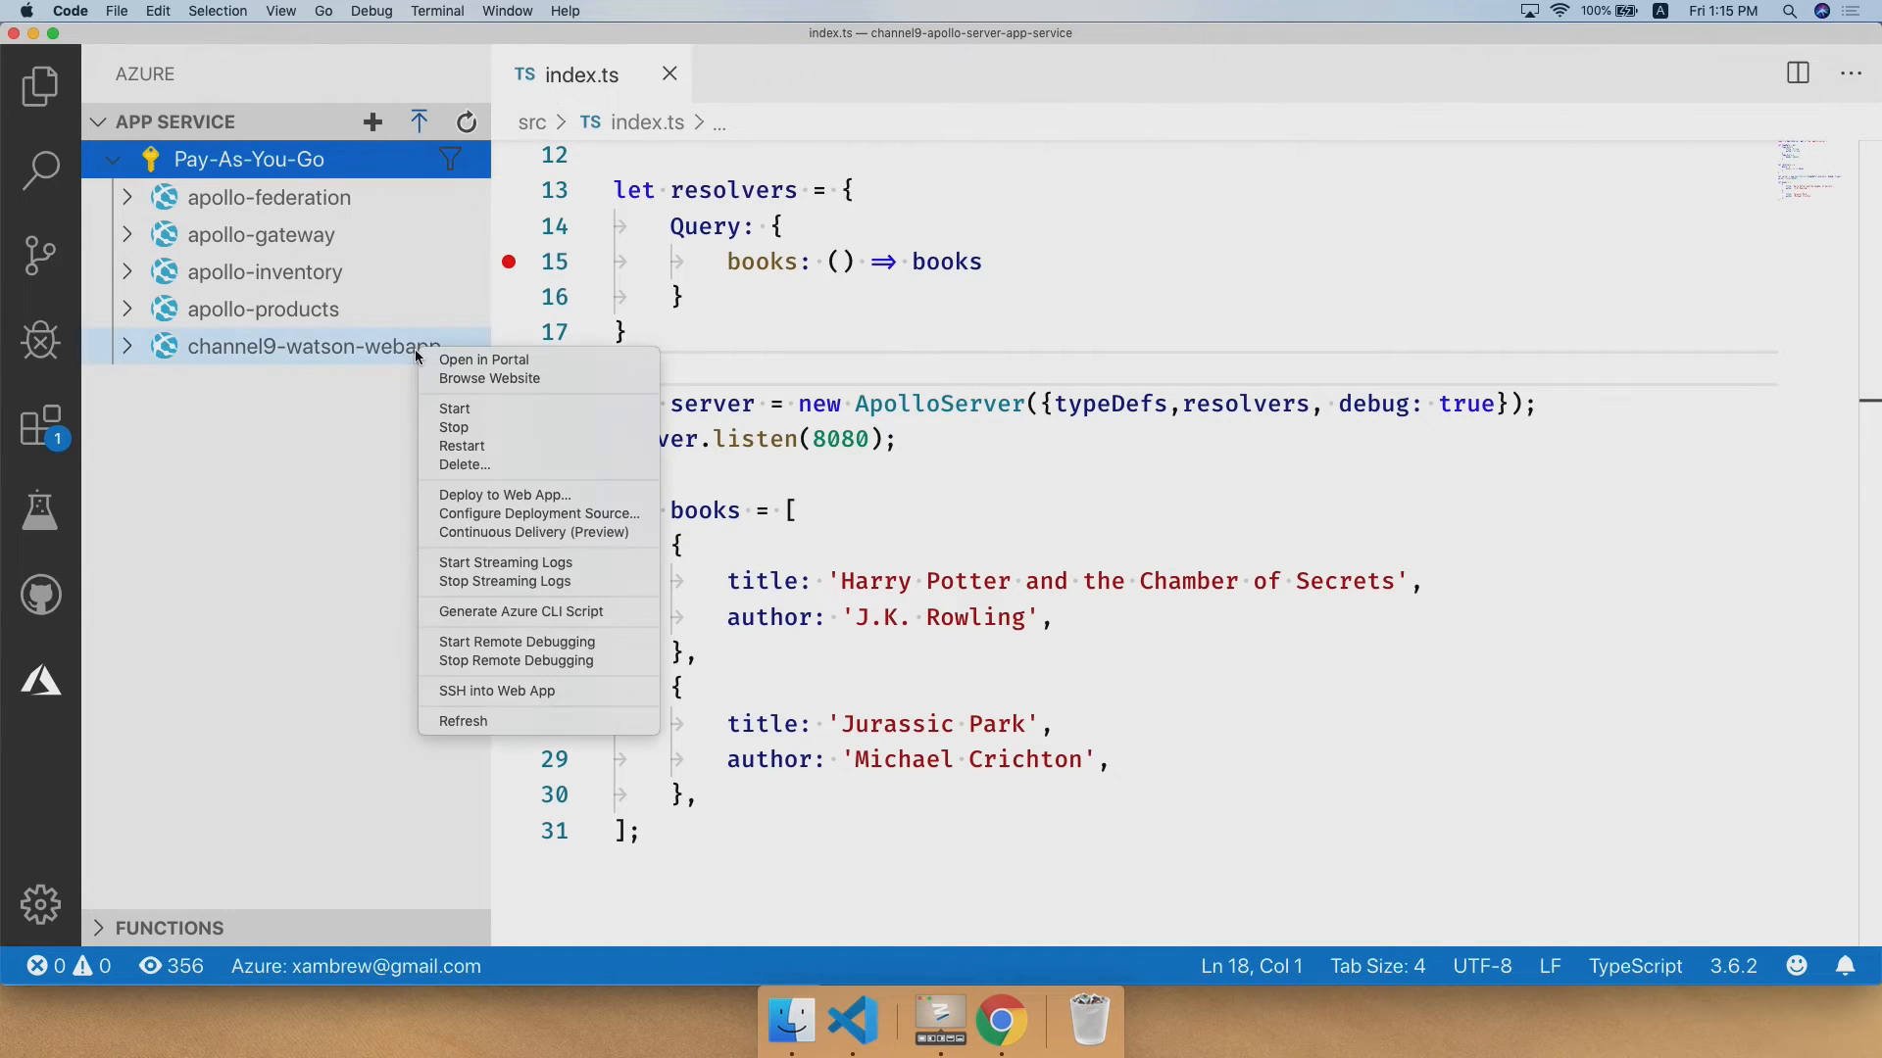
mouse_move(517, 641)
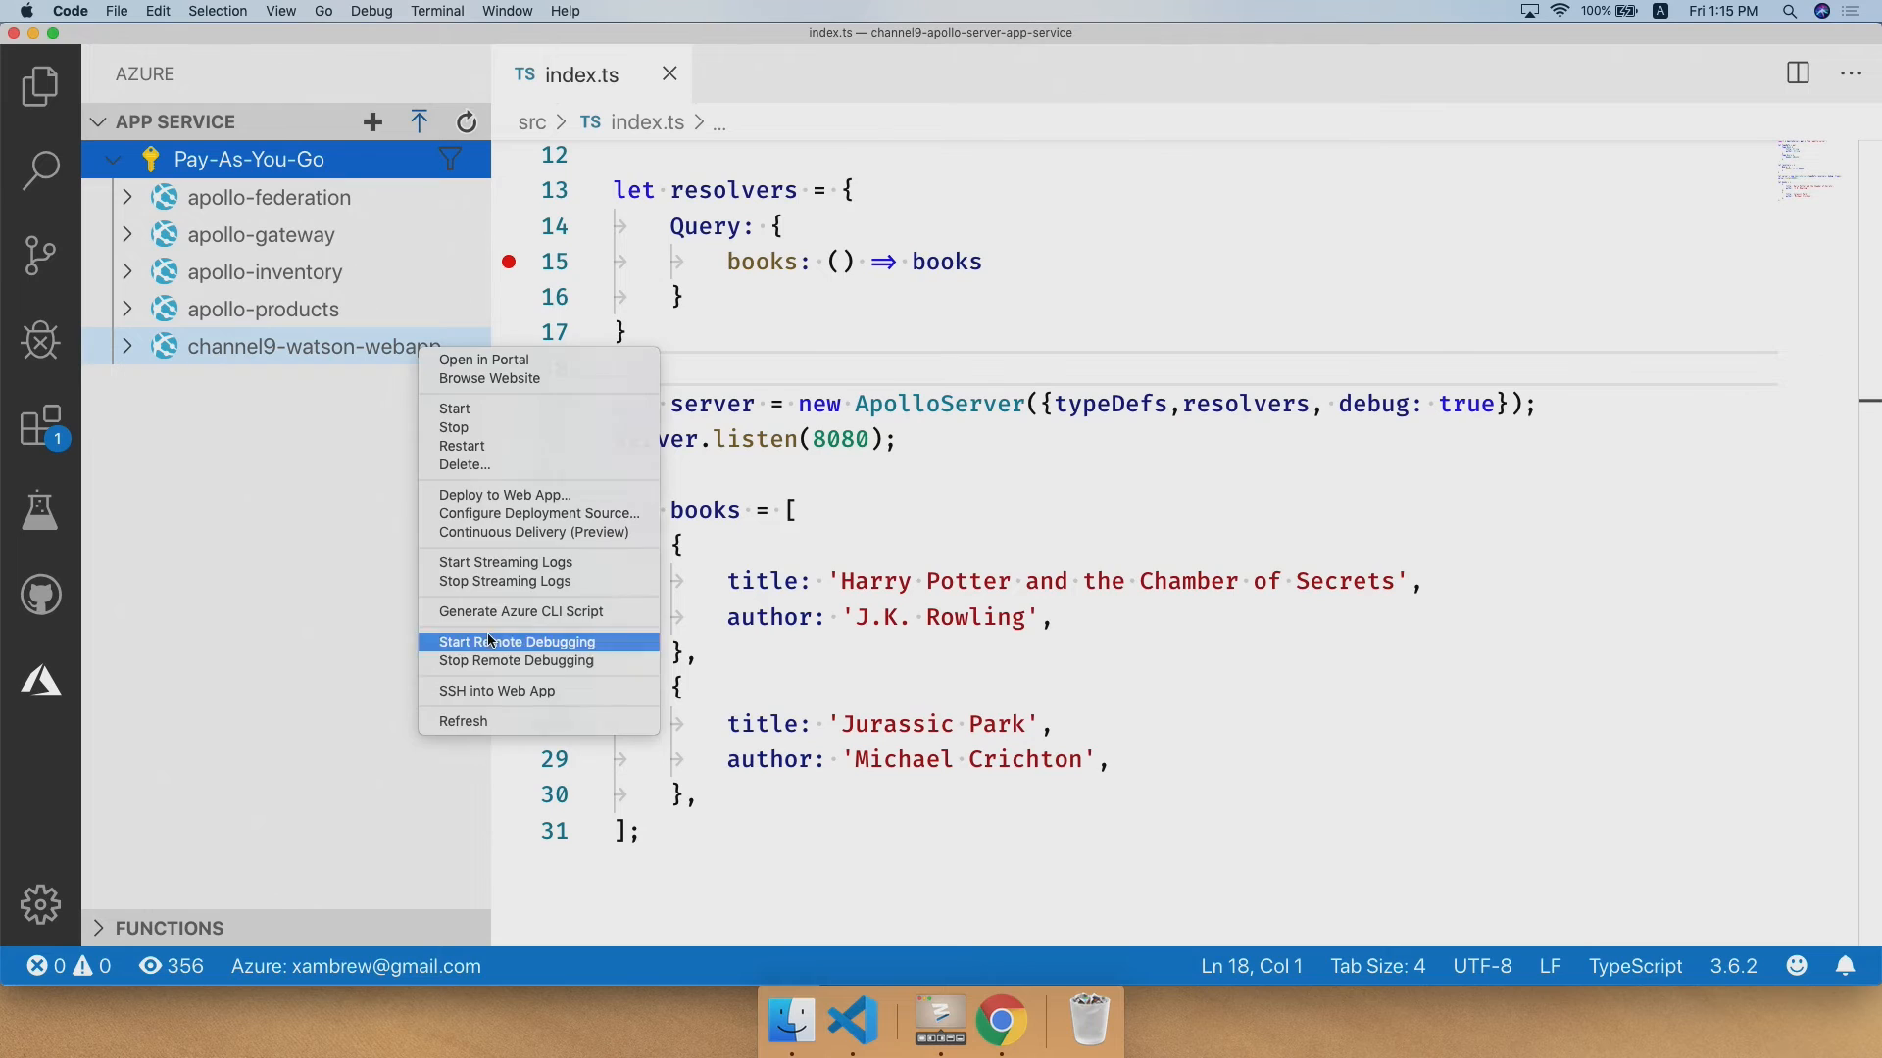
left_click(518, 641)
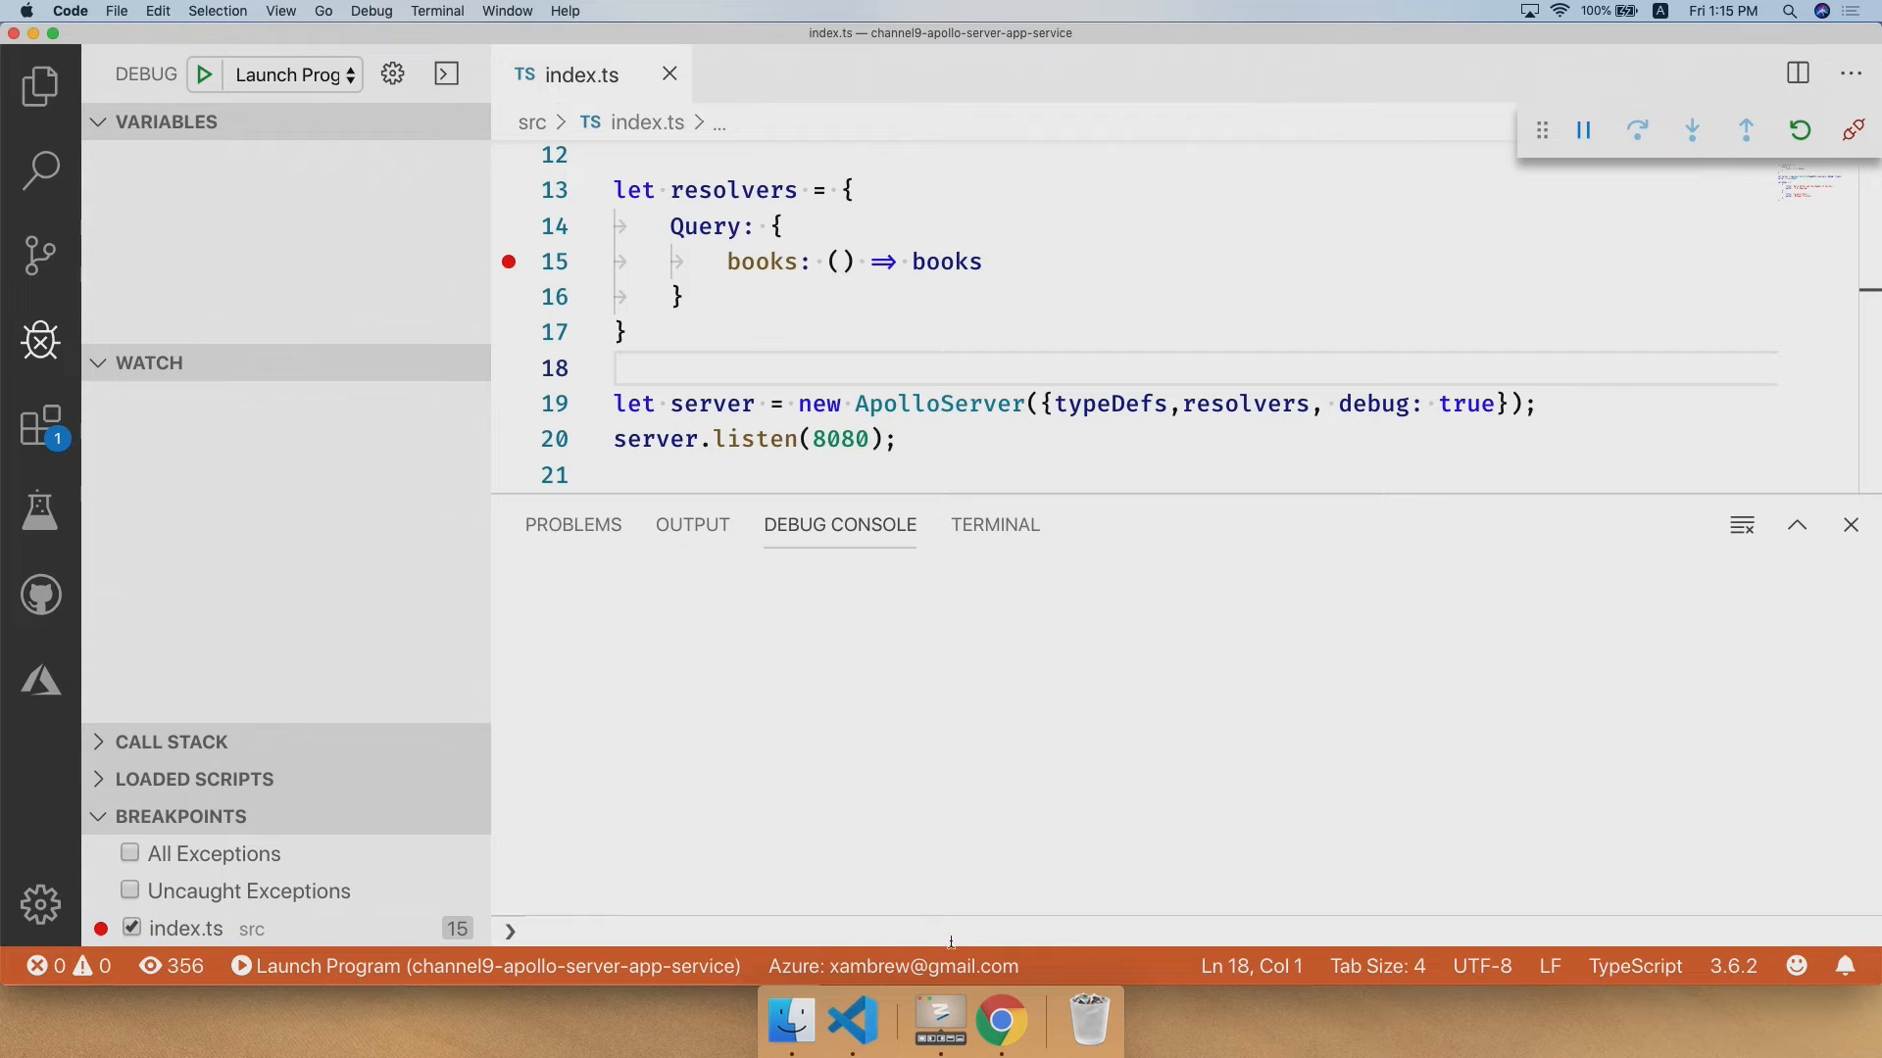
- Begin a 'query {' for books in the deployed Playground editor
left_click(1002, 1021)
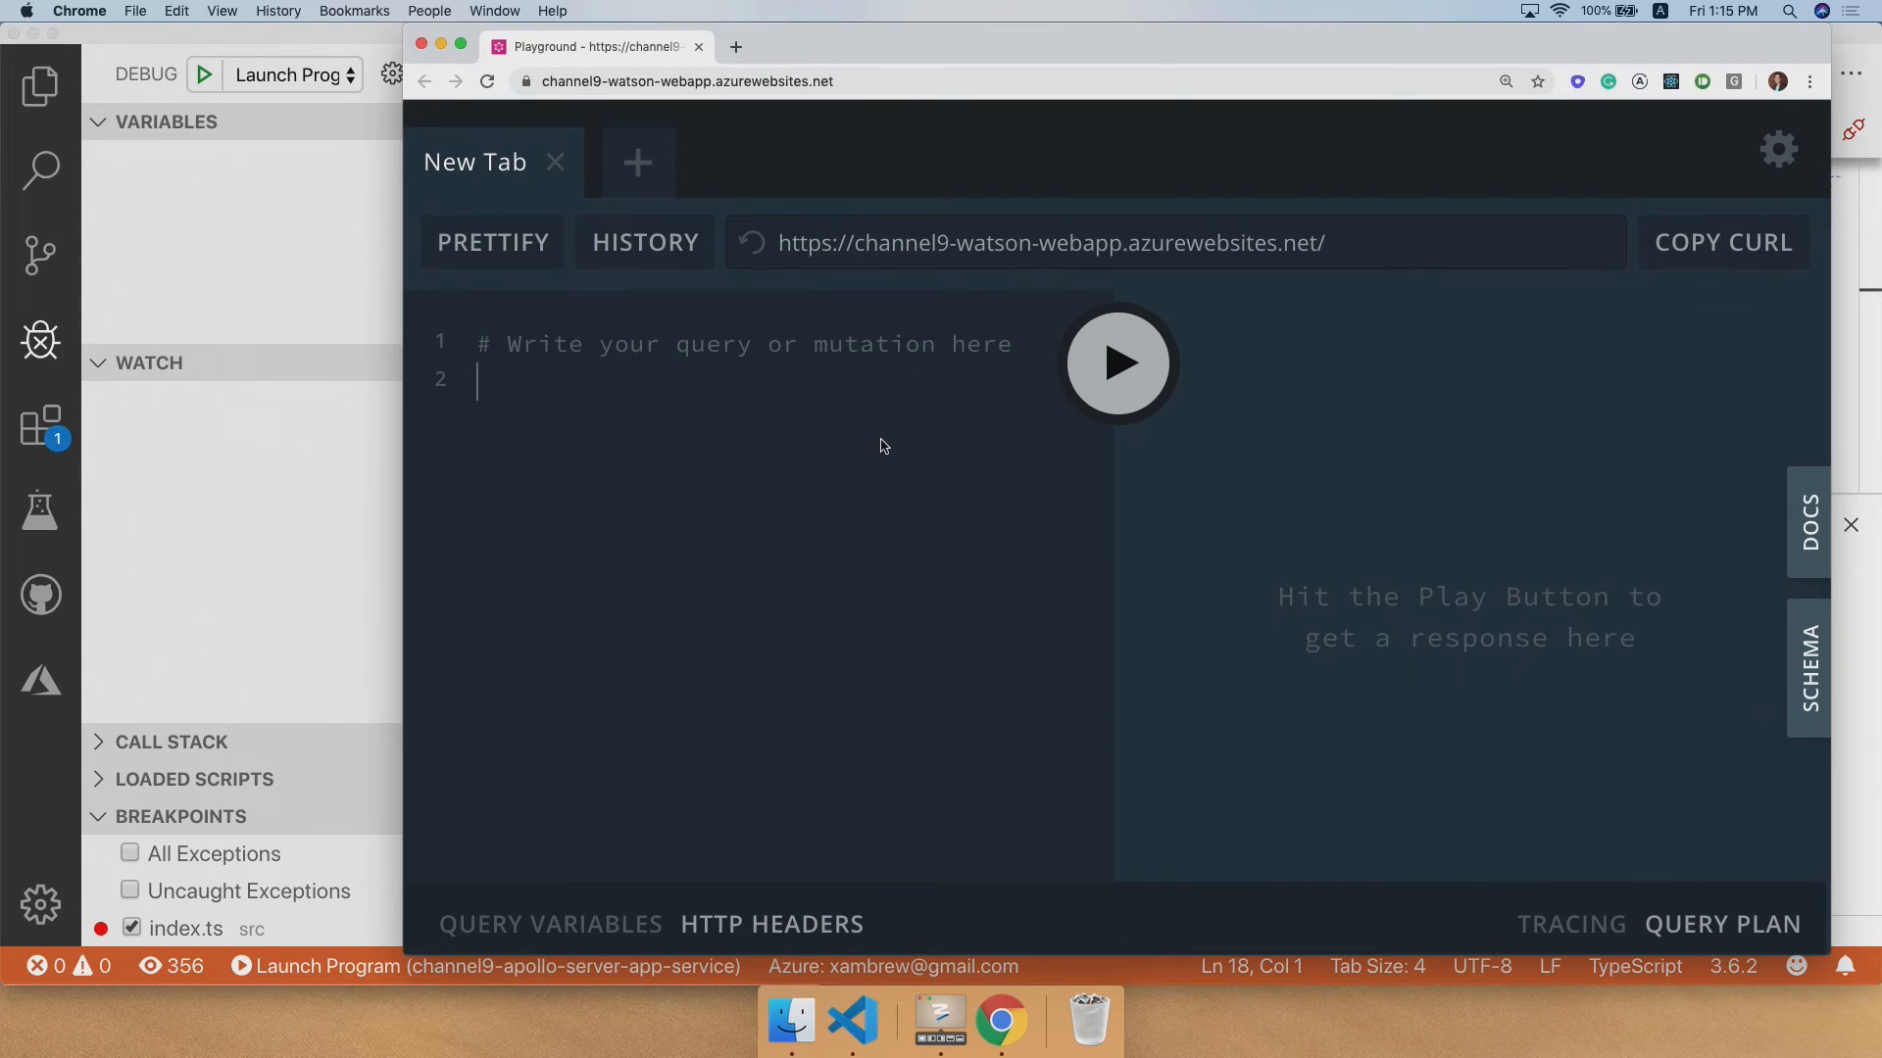
type("query {")
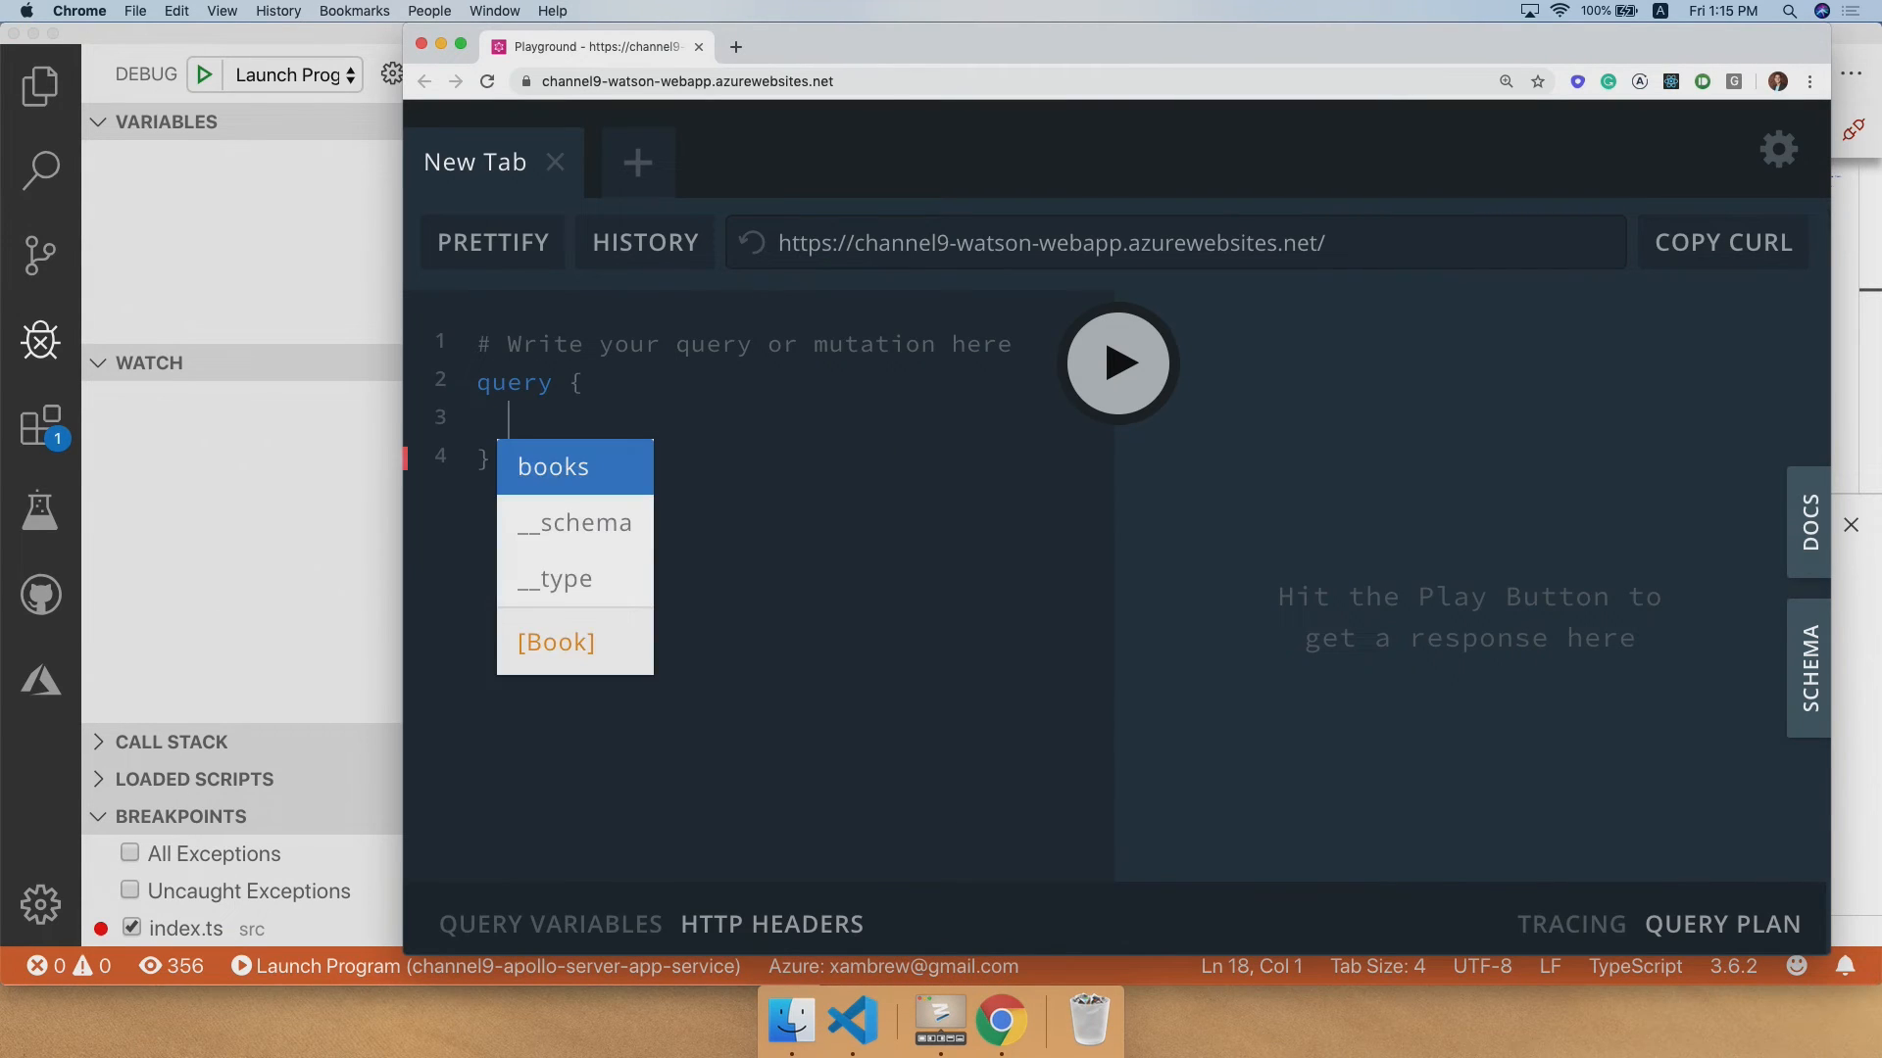